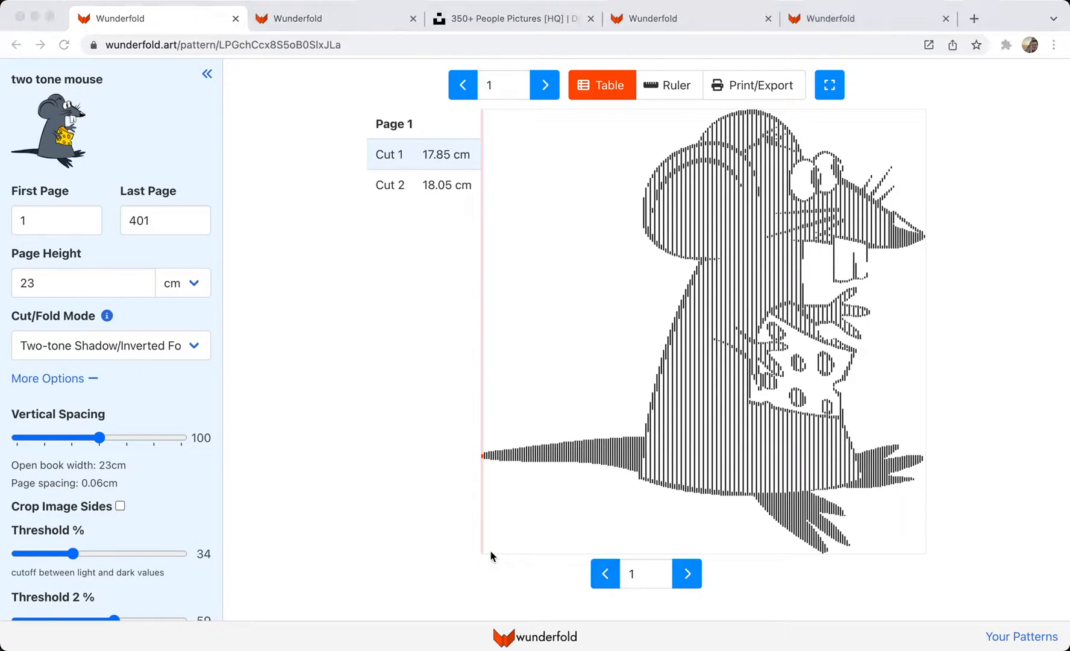
mouse_move(273, 530)
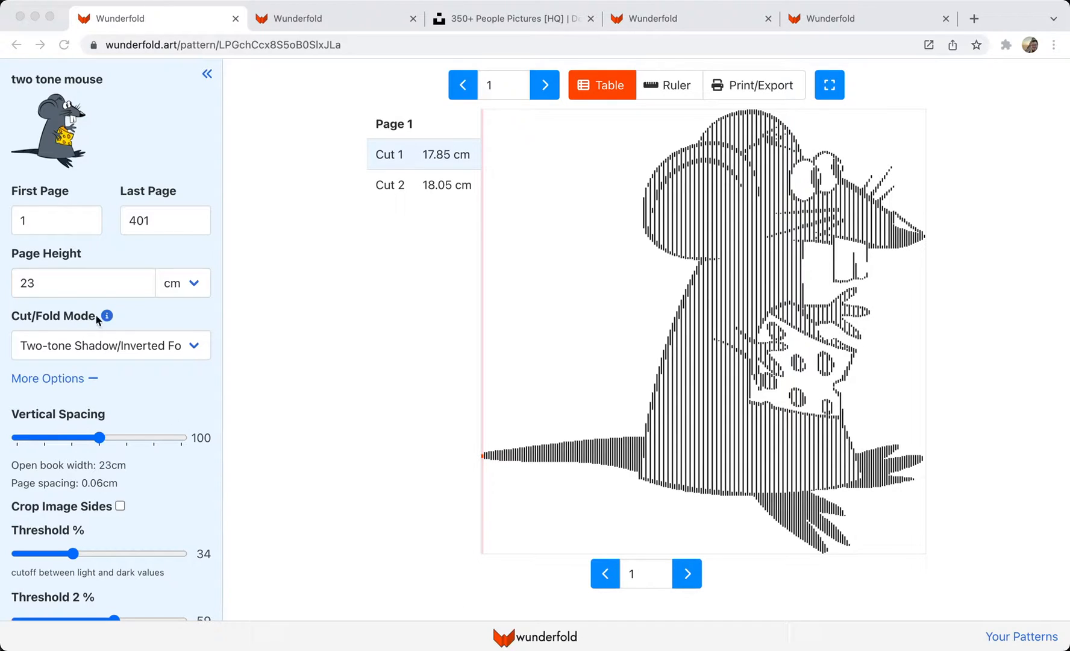
- Show the Cut/Fold Mode options for the two-tone mouse pattern
left_click(109, 345)
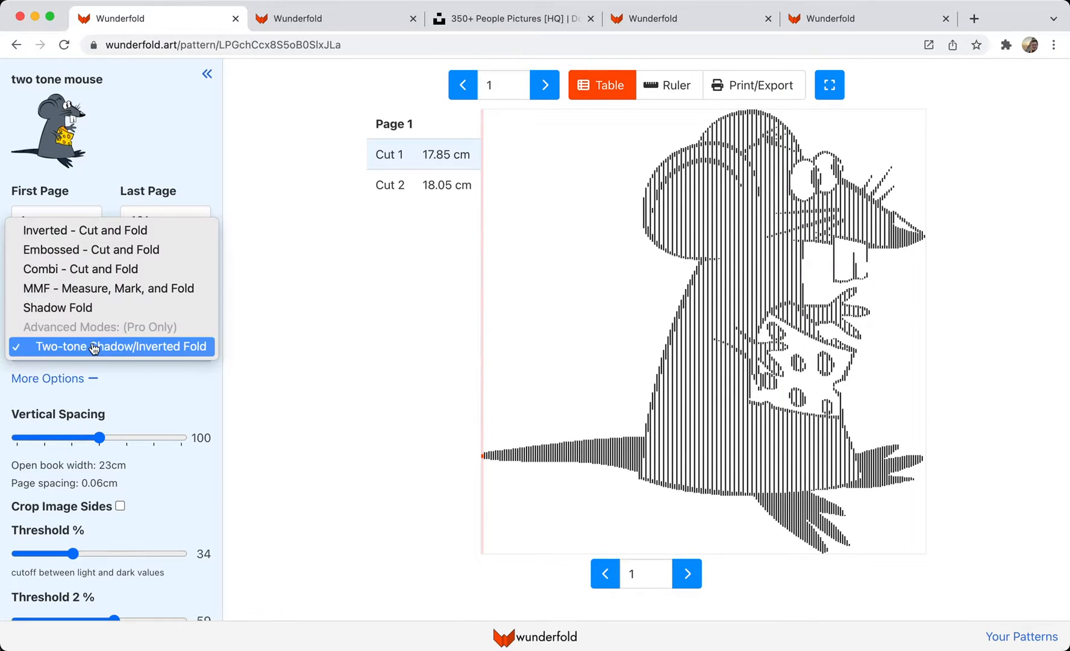
- Switch the mouse to Inverted – Cut and Fold and try thresholds 12–71, settling at 43%
left_click(84, 231)
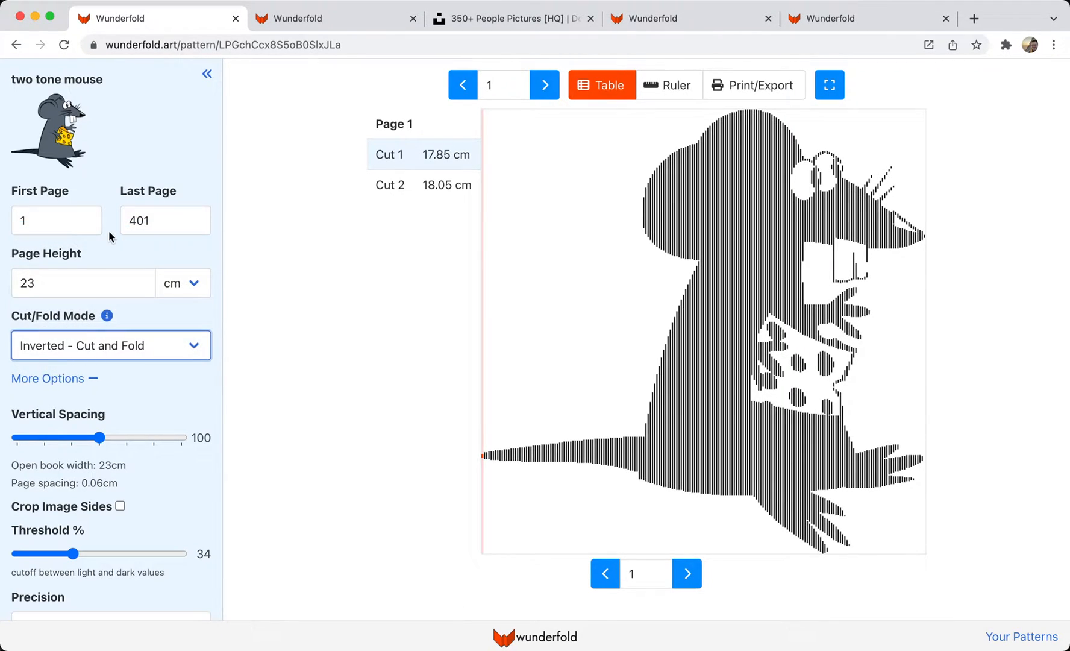
left_click(164, 220)
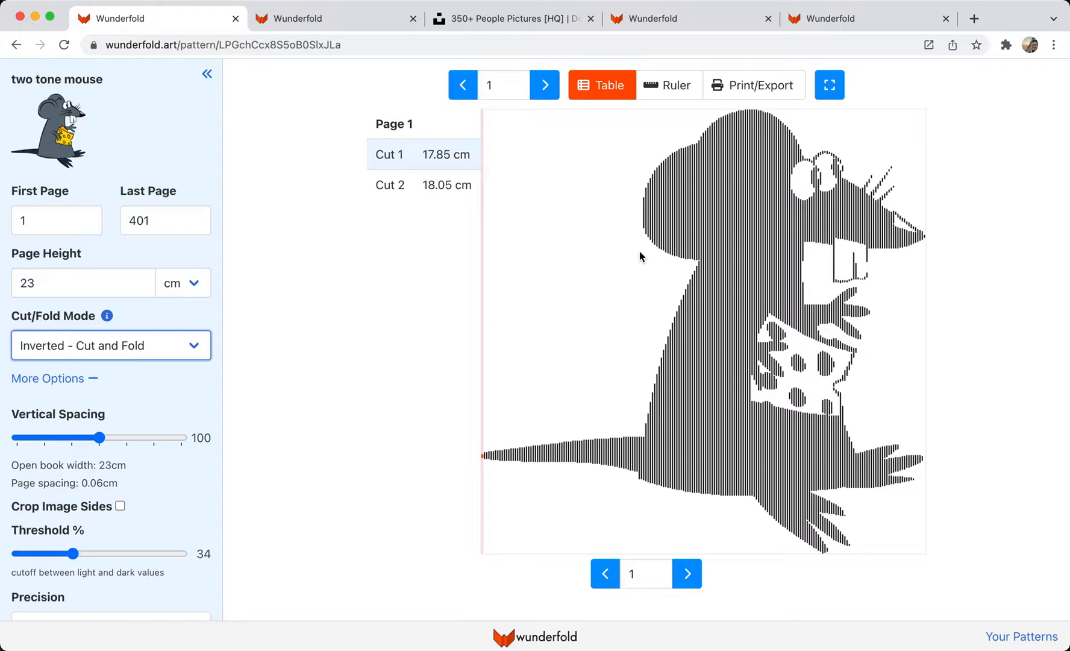
mouse_move(438, 226)
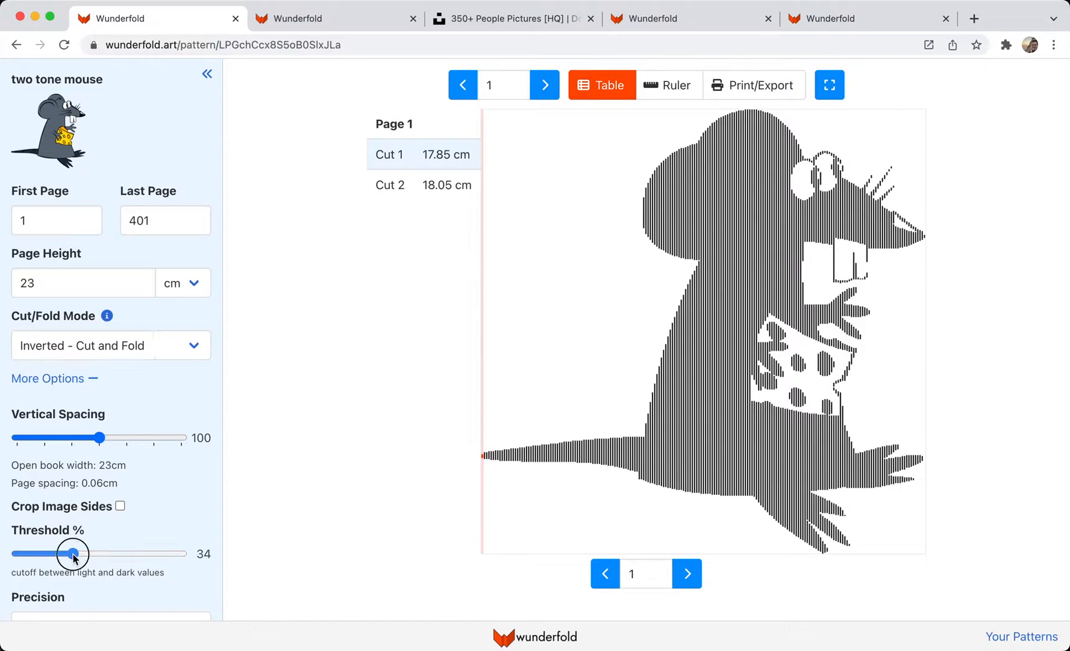
left_click_drag(74, 553, 87, 553)
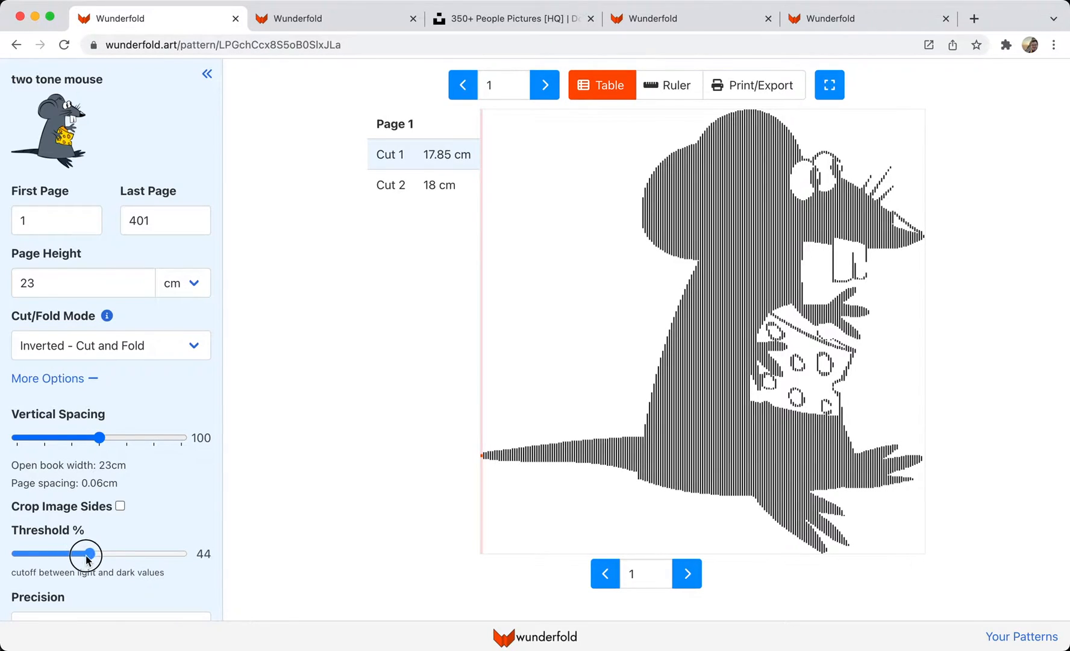
left_click_drag(87, 553, 35, 553)
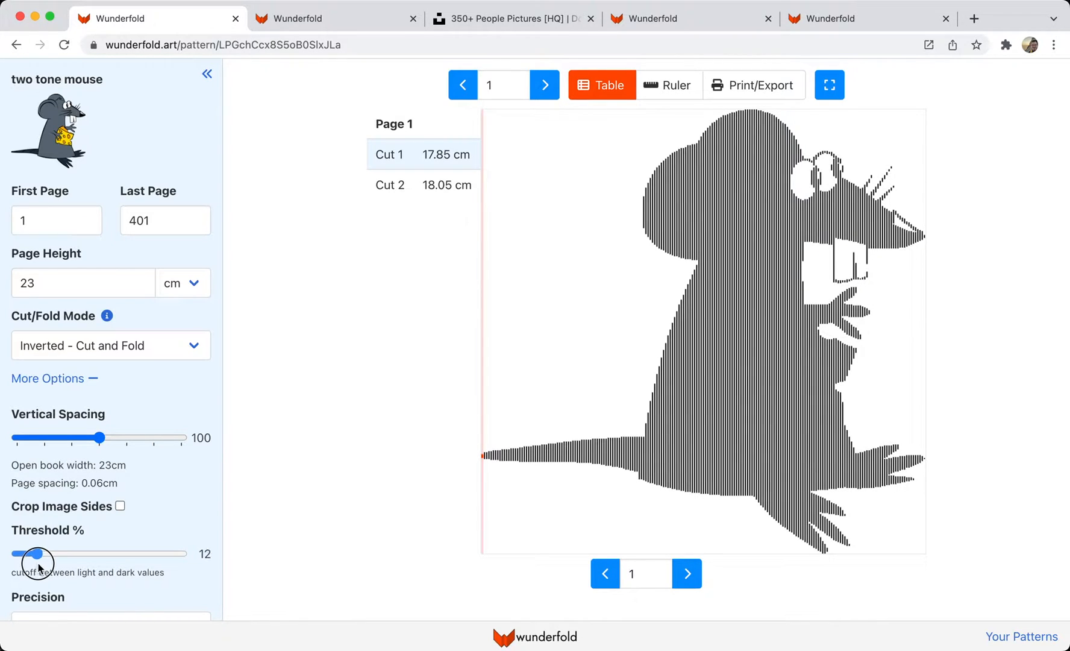
left_click_drag(37, 553, 104, 553)
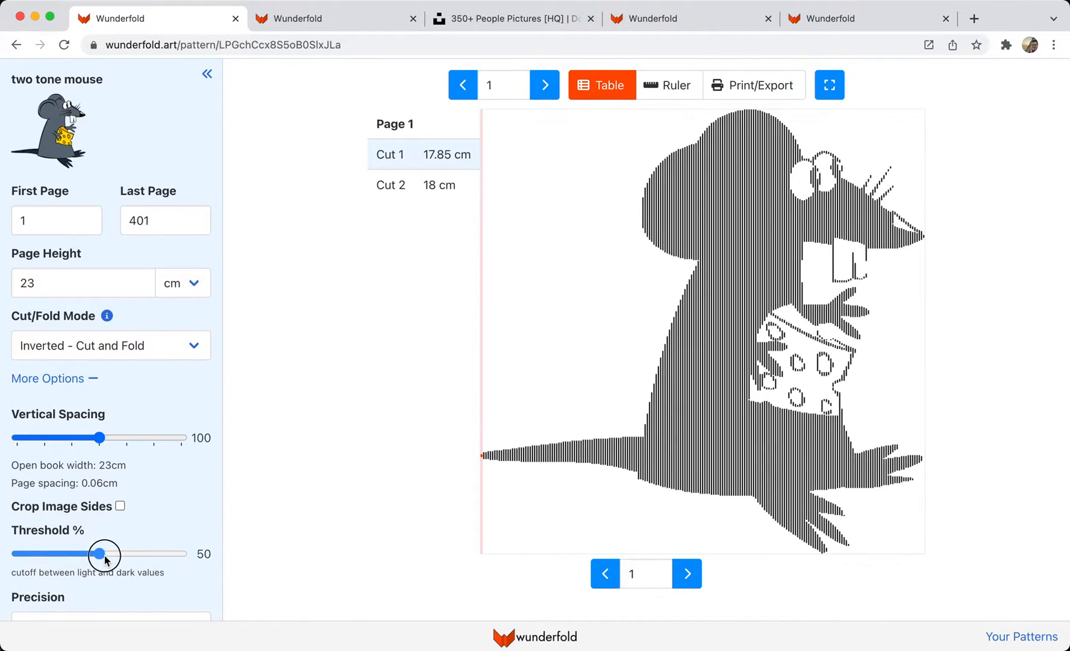
left_click_drag(104, 553, 135, 553)
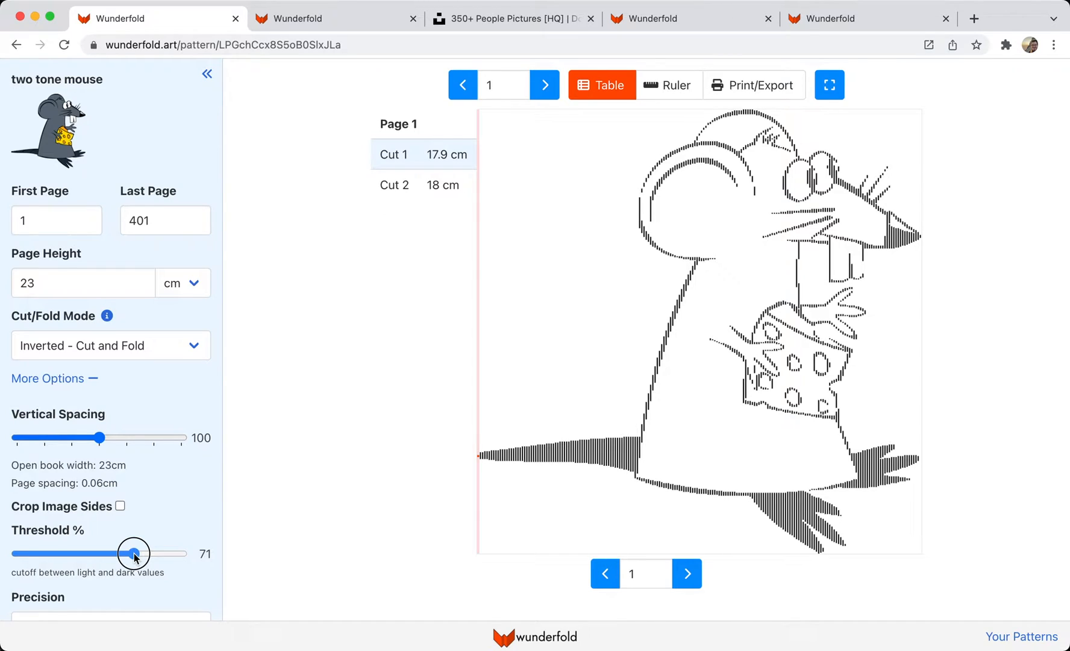
left_click_drag(135, 553, 101, 553)
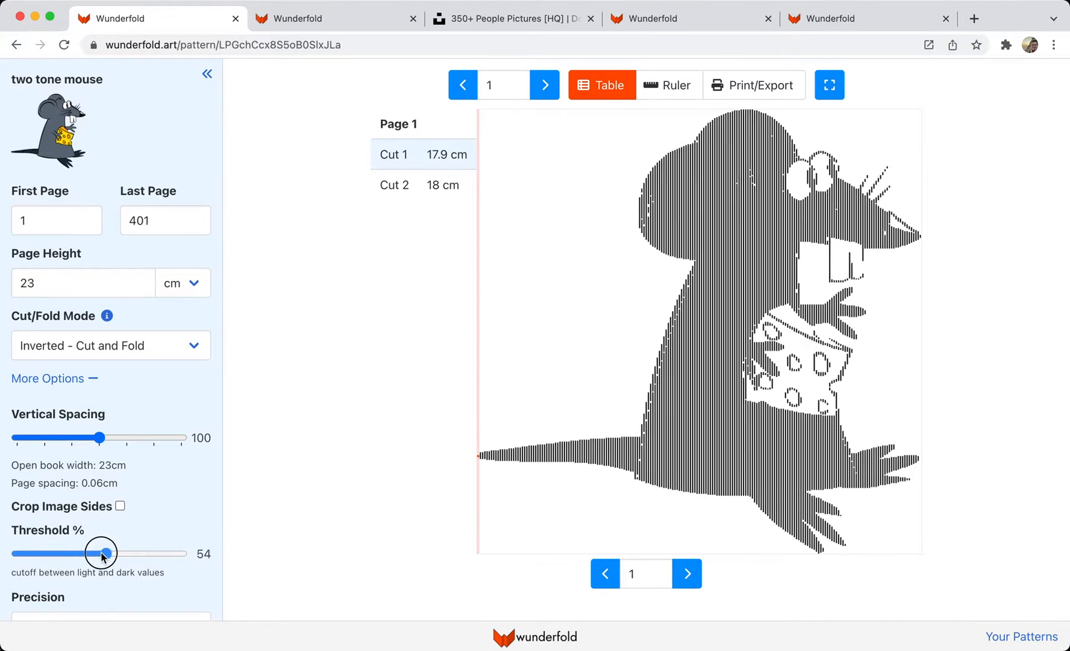
left_click_drag(101, 553, 87, 553)
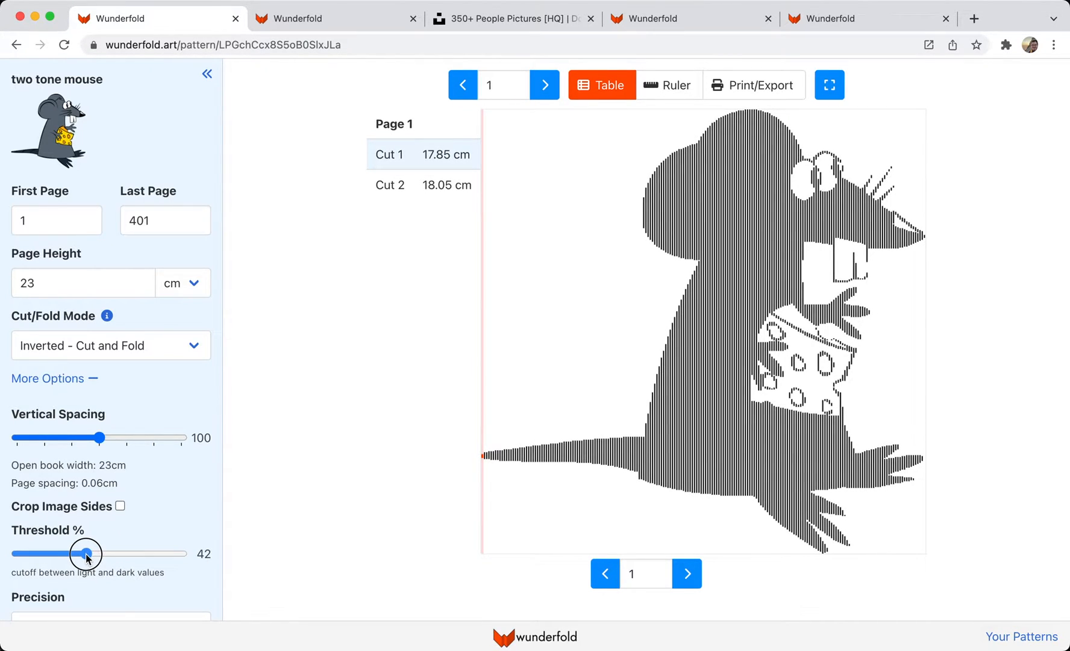
left_click_drag(86, 553, 67, 553)
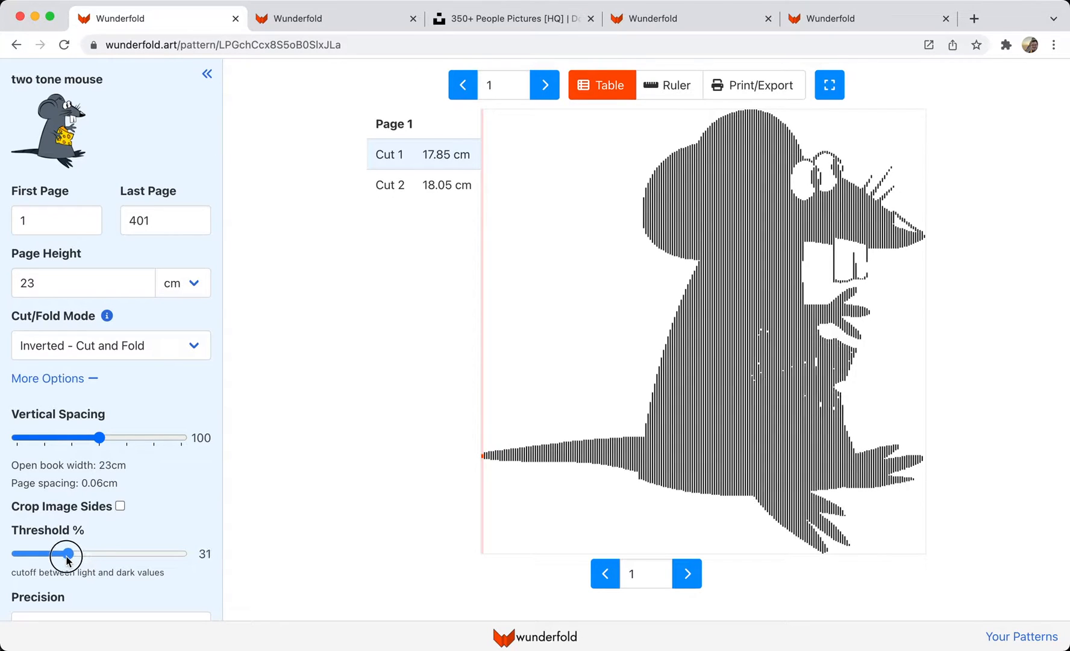
left_click_drag(67, 553, 86, 554)
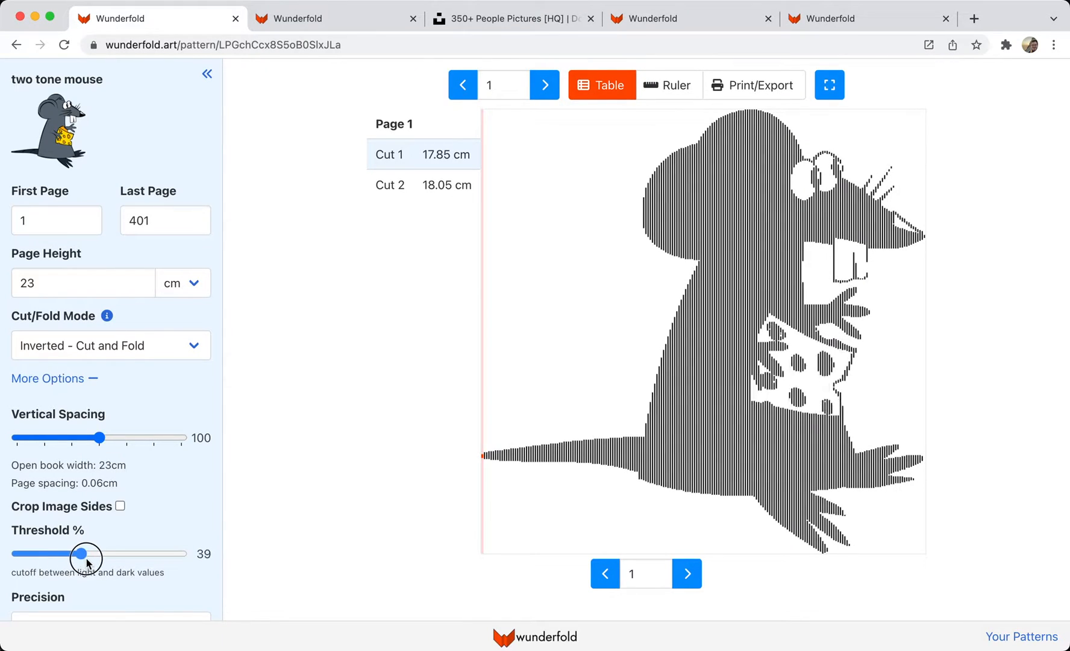
left_click_drag(84, 553, 92, 553)
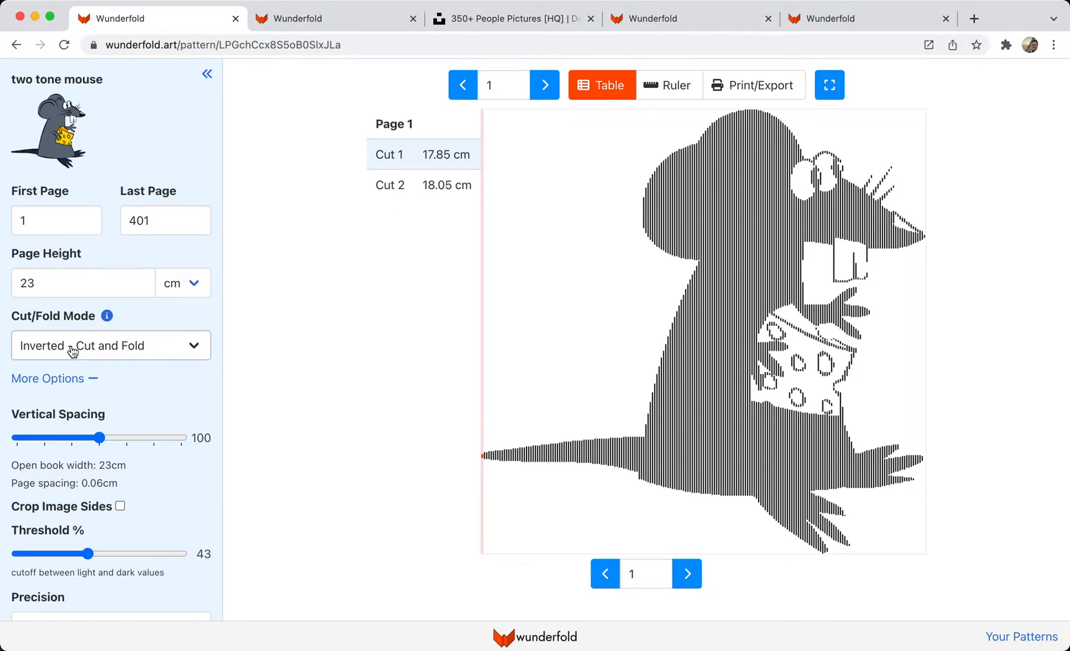
- Return the mouse pattern to Two-tone Shadow/Inverted Fold mode
left_click(109, 345)
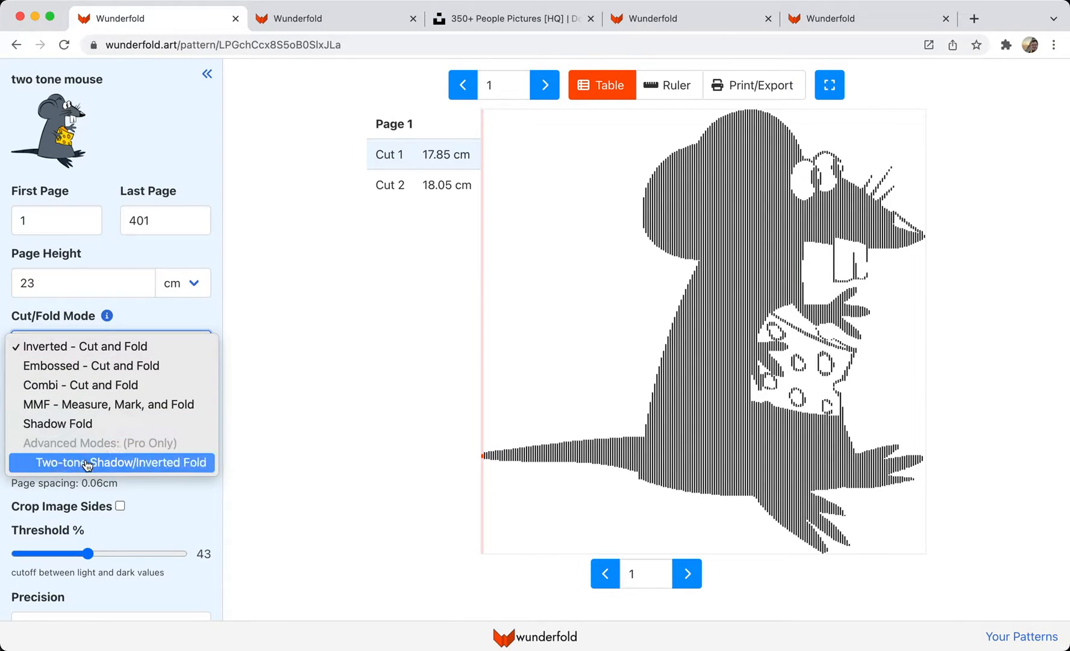
left_click(116, 462)
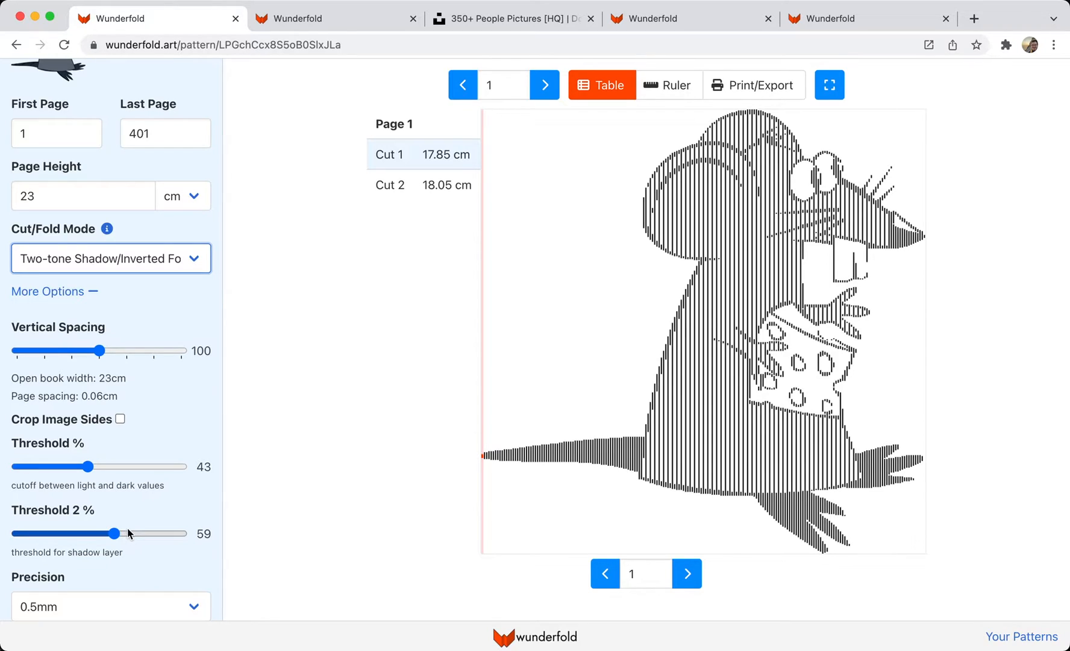
mouse_move(123, 538)
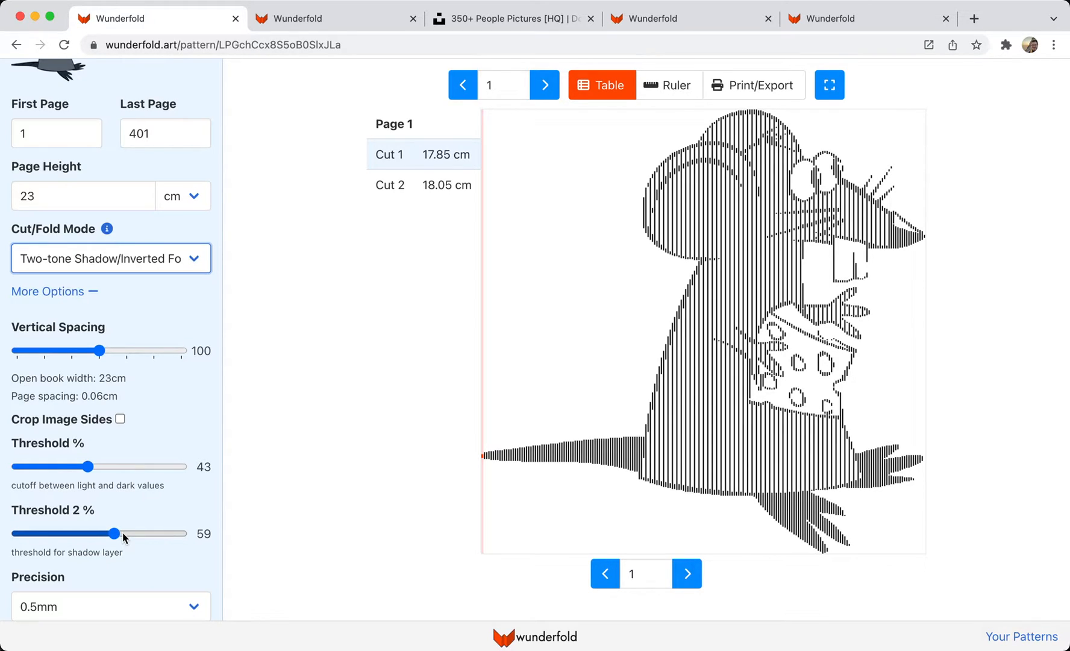
- Sweep Threshold 2 from 100 down to 43, settle at 70%, and view full screen
left_click_drag(114, 532, 182, 532)
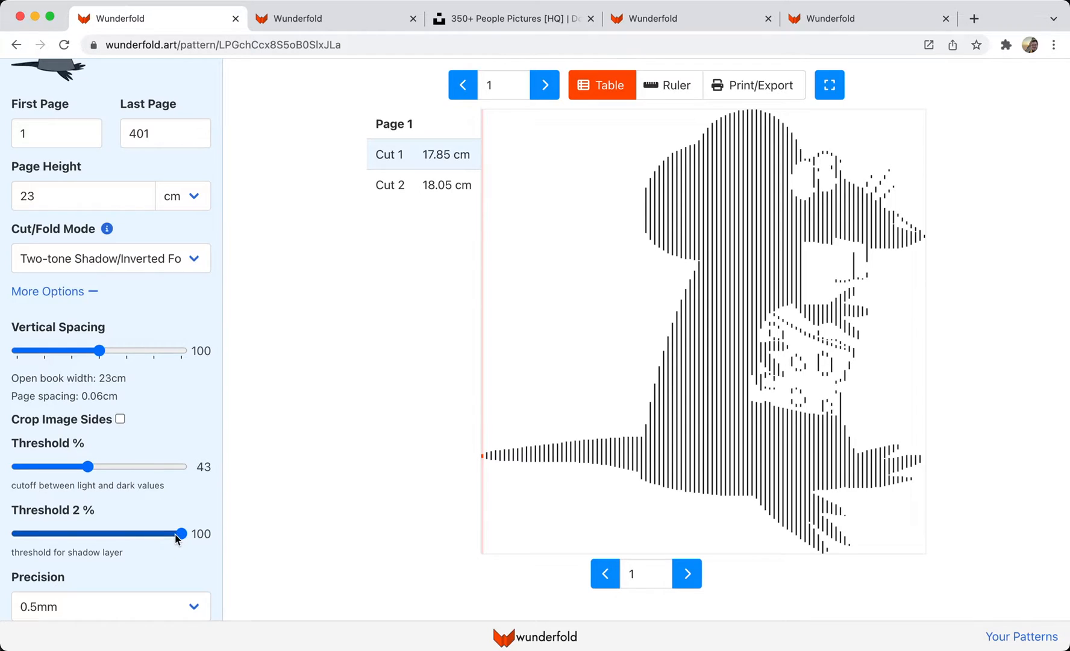
left_click(180, 533)
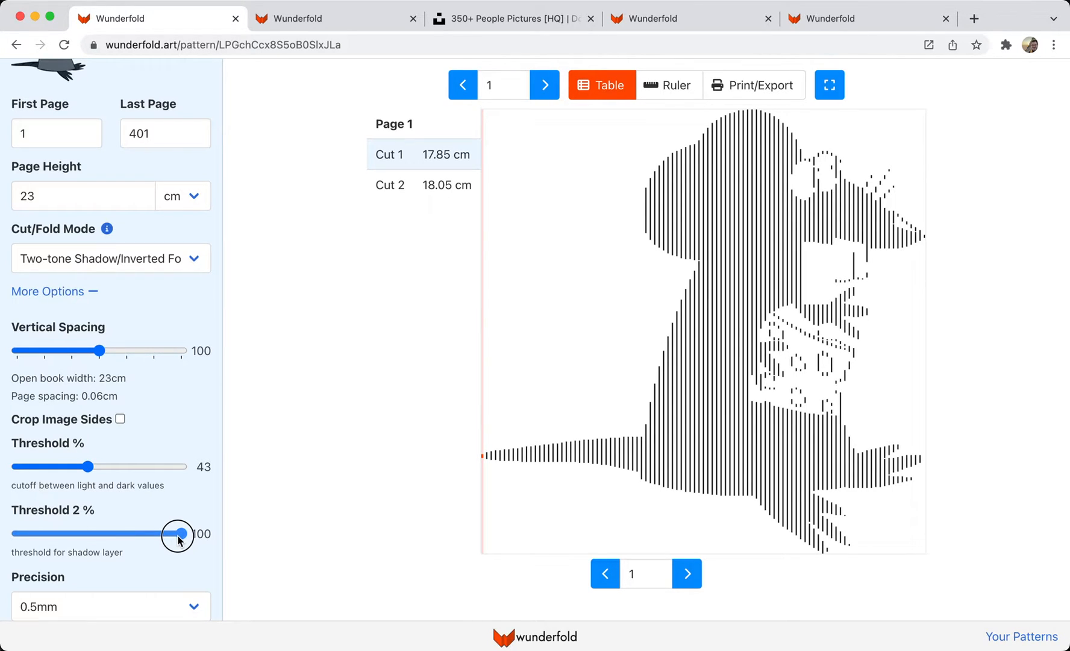
left_click_drag(179, 533, 171, 533)
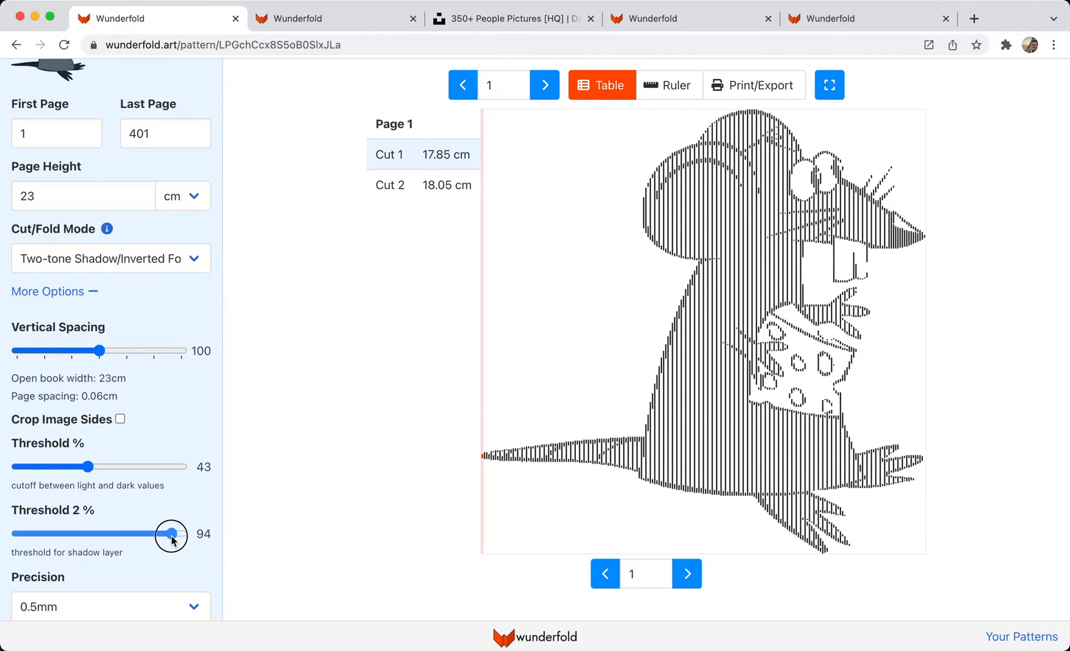
left_click_drag(171, 534, 154, 534)
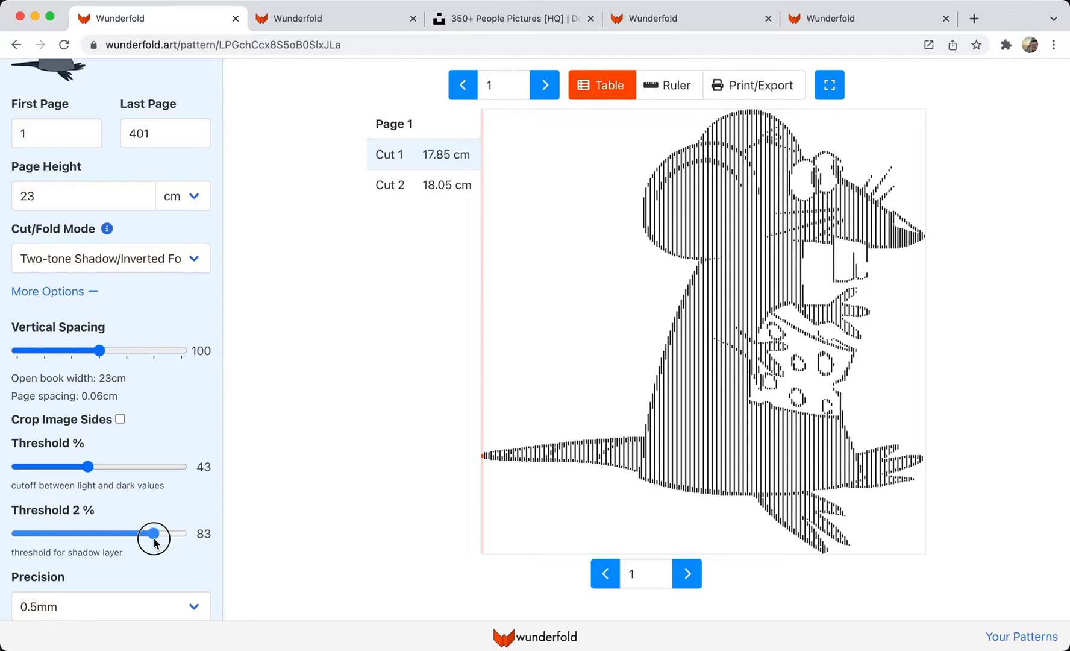
left_click_drag(154, 534, 136, 533)
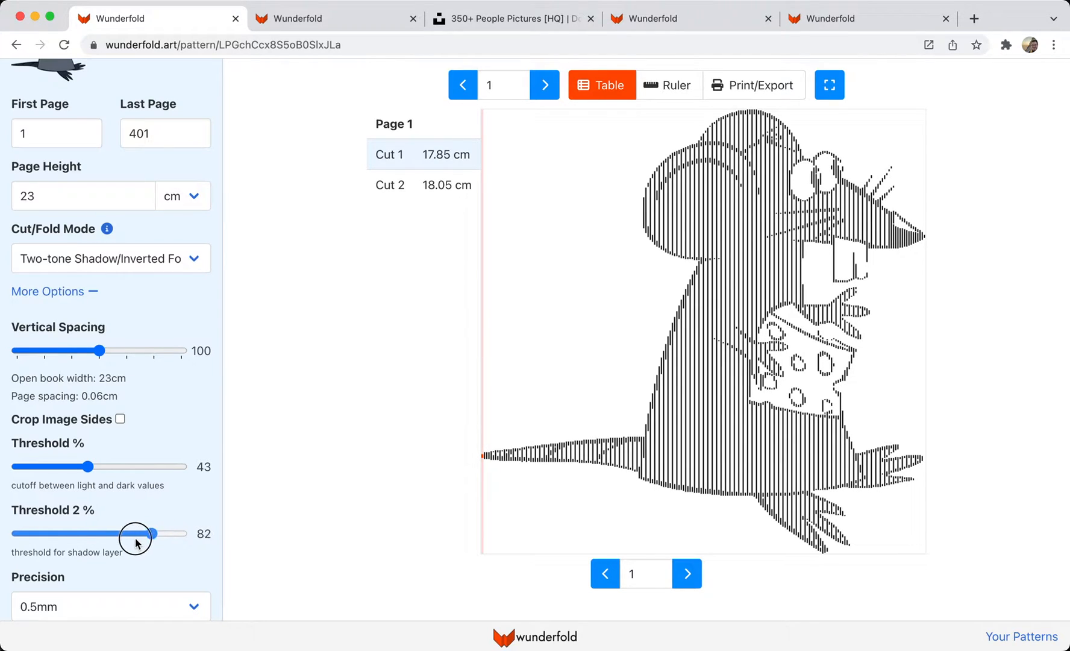
left_click_drag(151, 533, 87, 533)
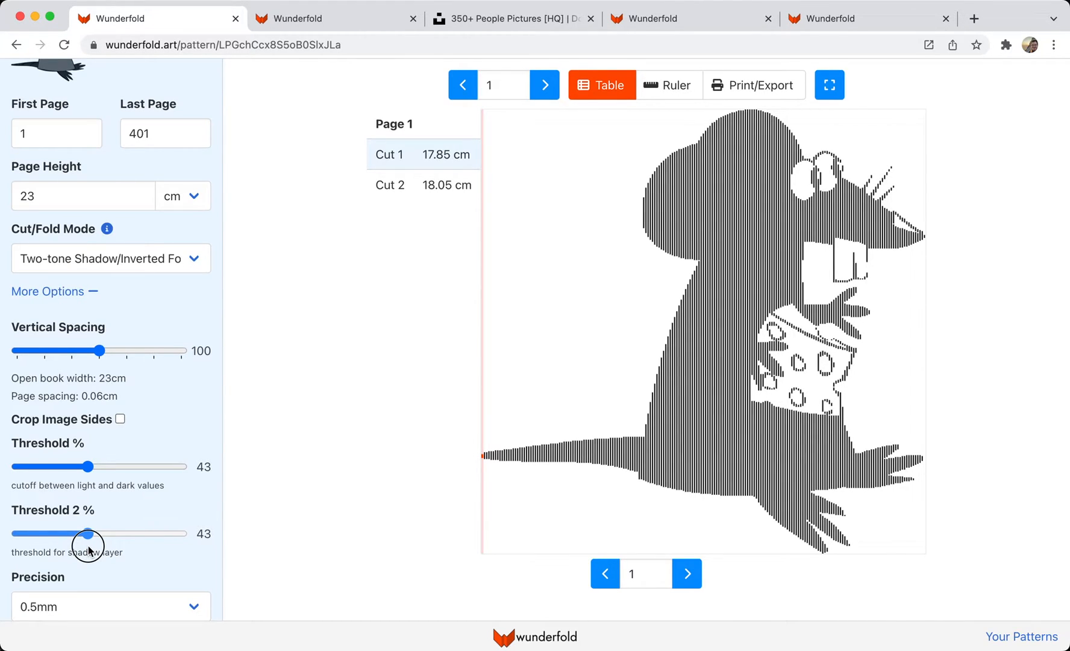
left_click_drag(87, 533, 96, 533)
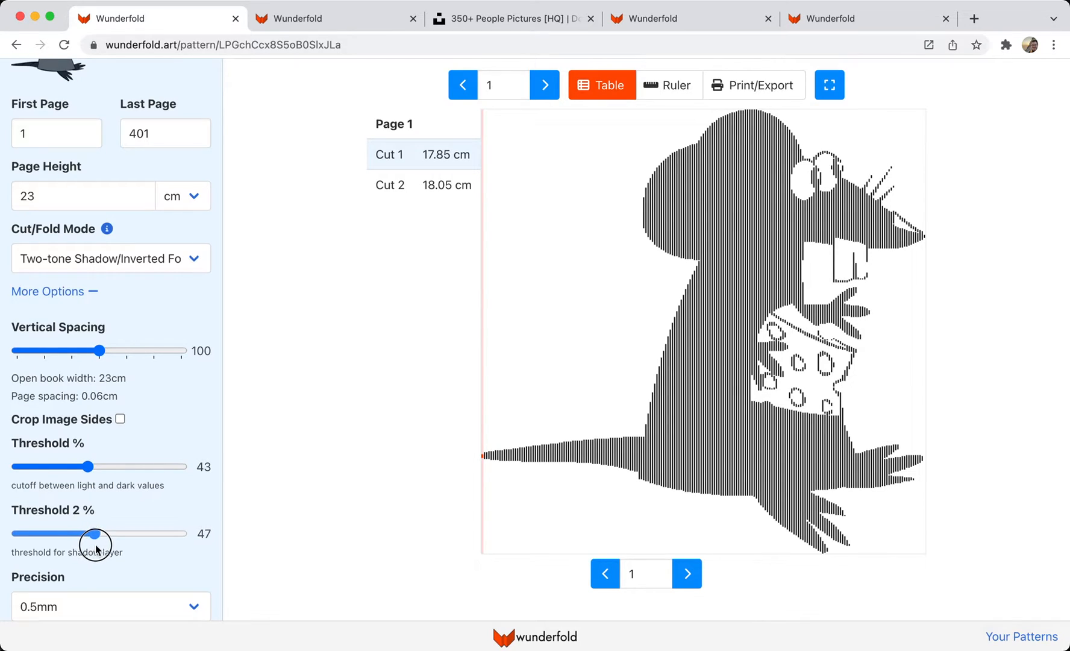
left_click_drag(95, 534, 120, 533)
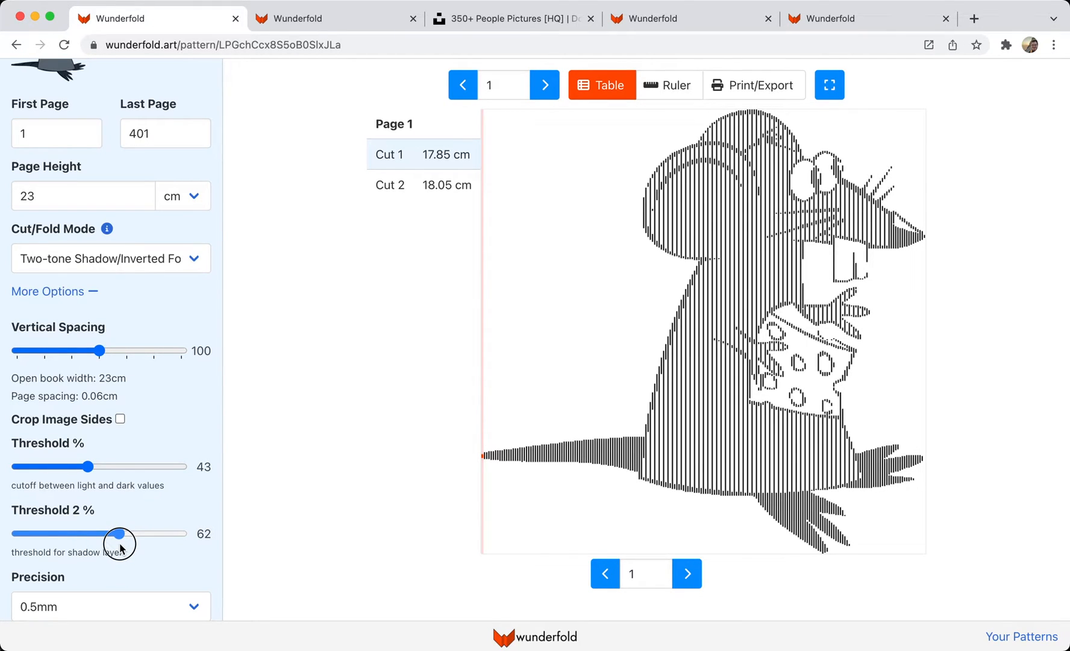
left_click_drag(100, 533, 133, 533)
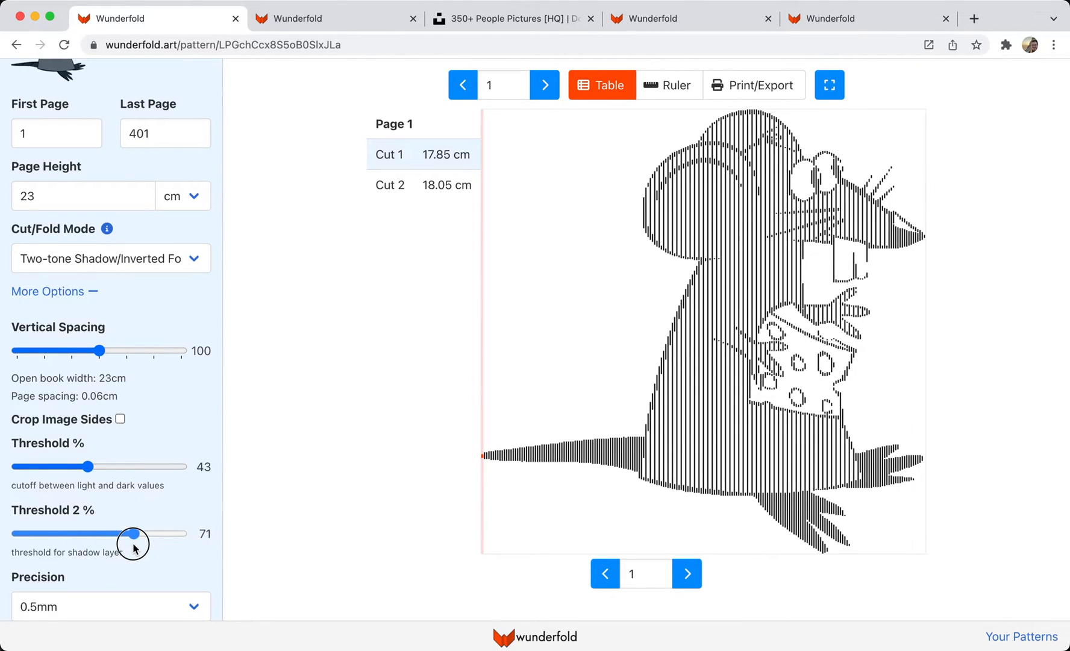
left_click_drag(134, 533, 130, 533)
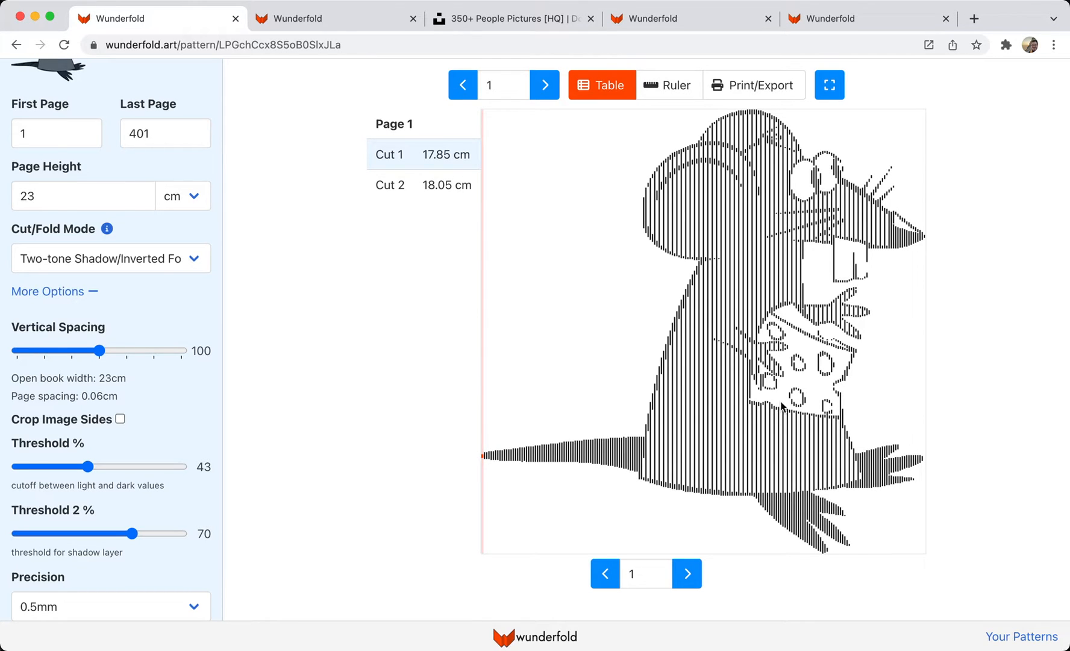
left_click(828, 85)
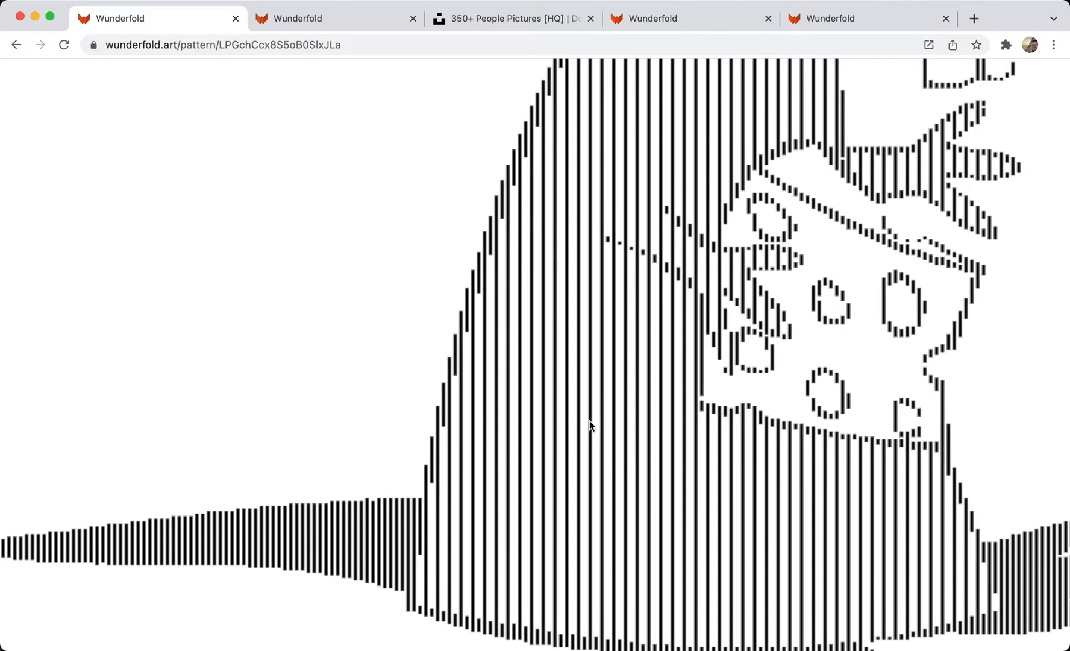
mouse_move(607, 433)
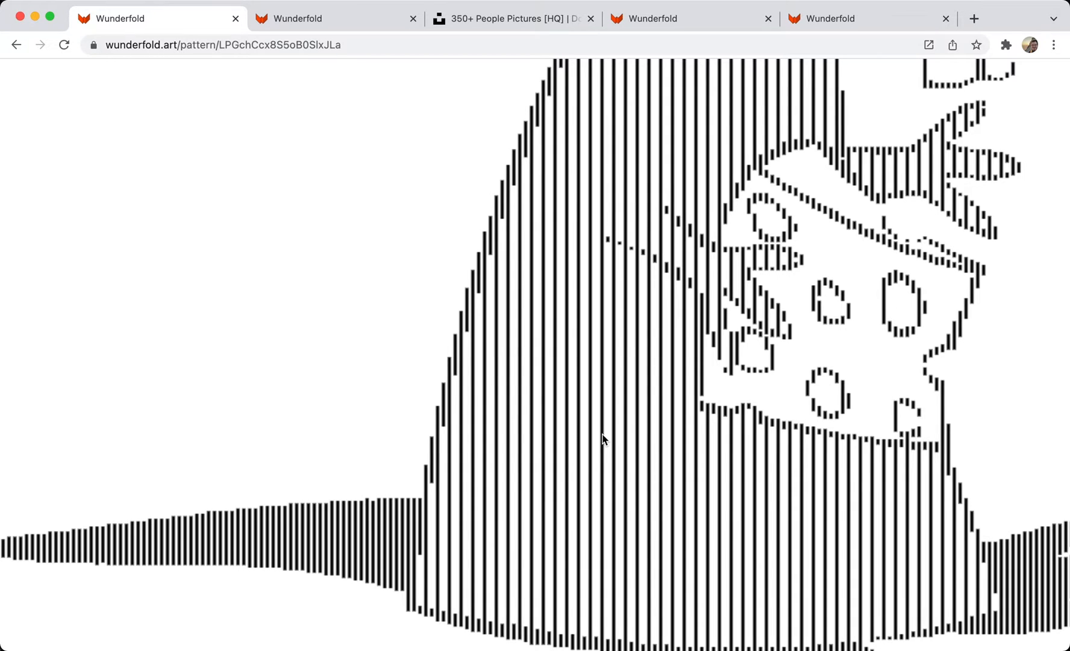
mouse_move(631, 430)
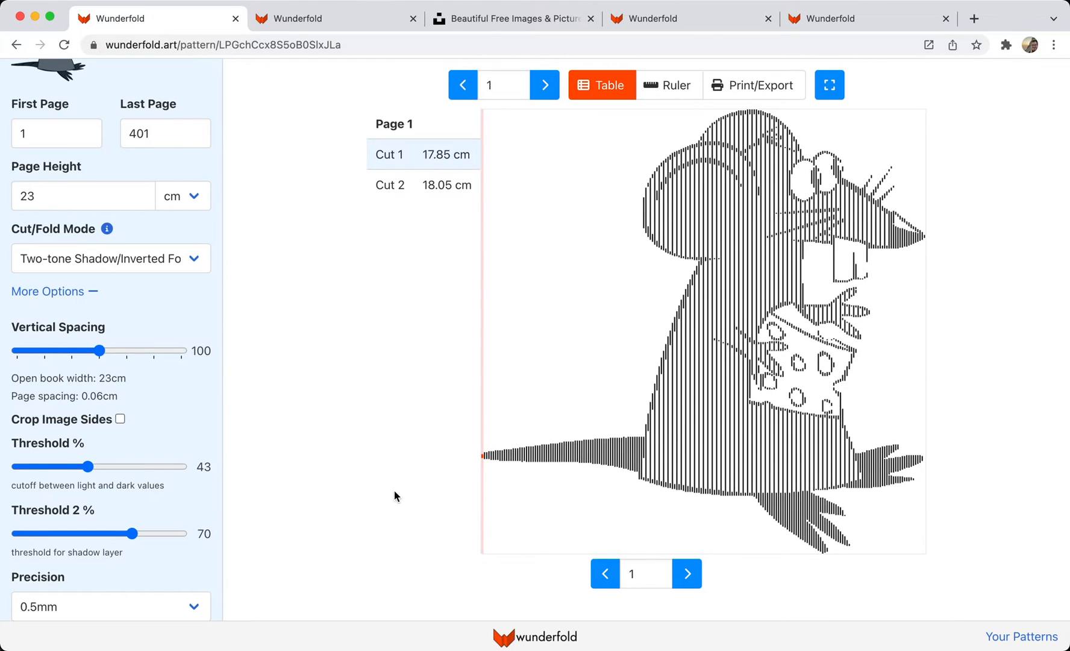
- Search Unsplash for 'people' and bring up the copy menu on the denim-jacket portrait
left_click(512, 19)
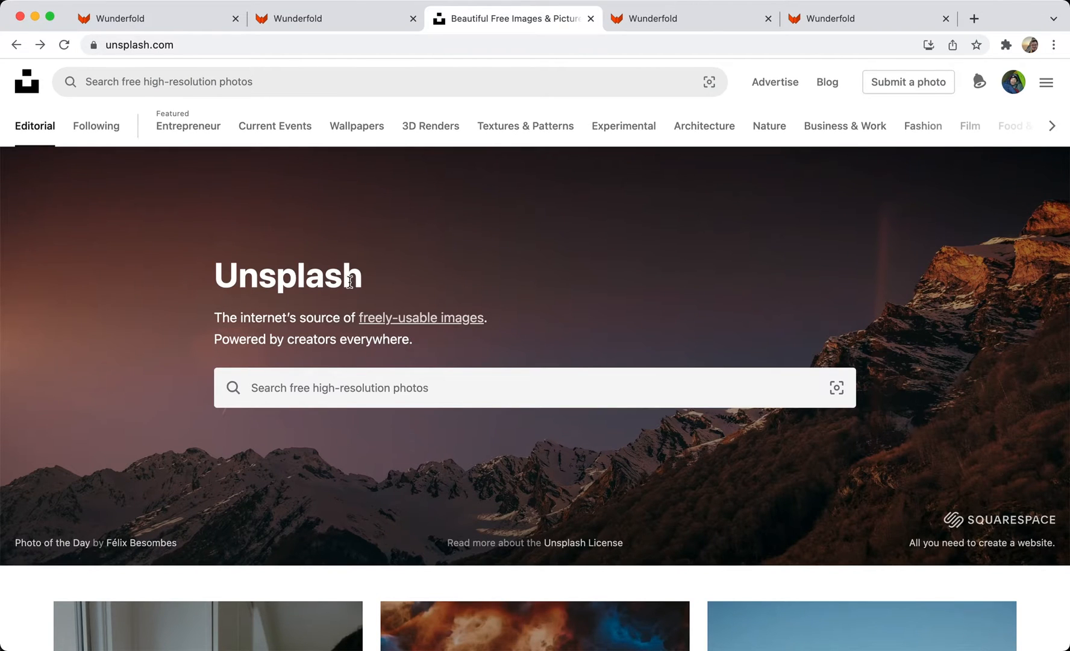
type("people")
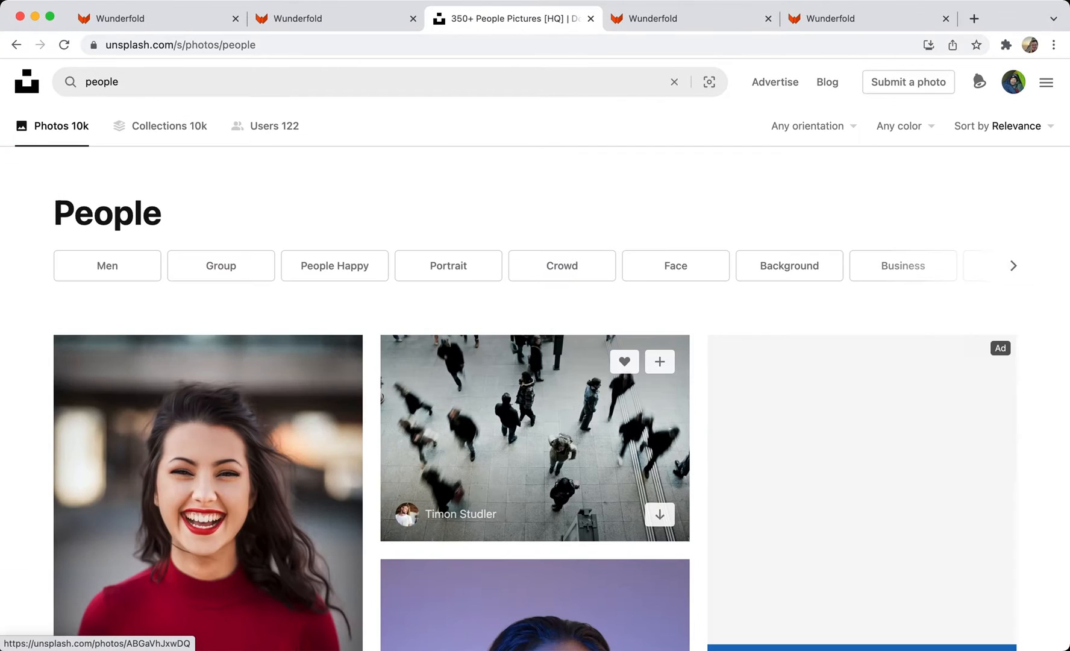
scroll("down", 3)
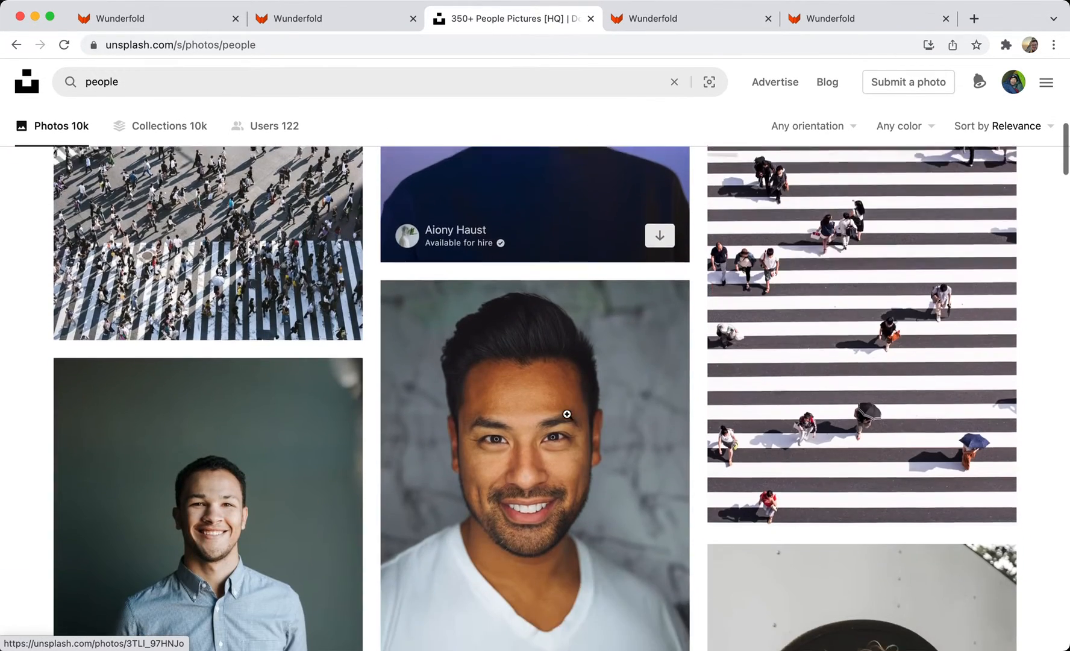
scroll("down", 3)
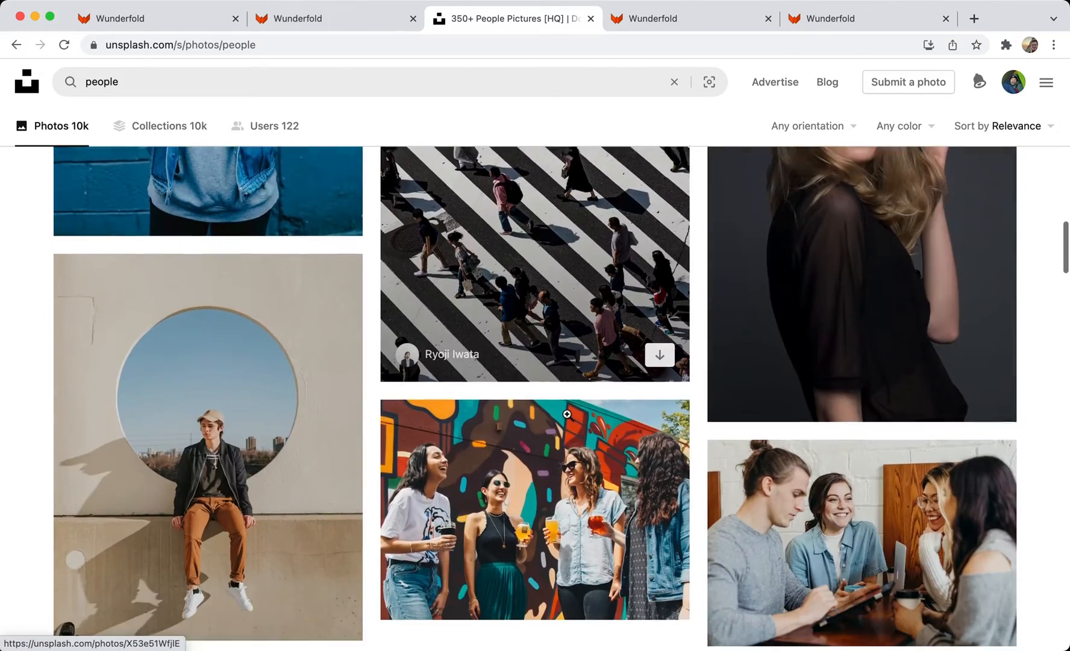
scroll("down", 3)
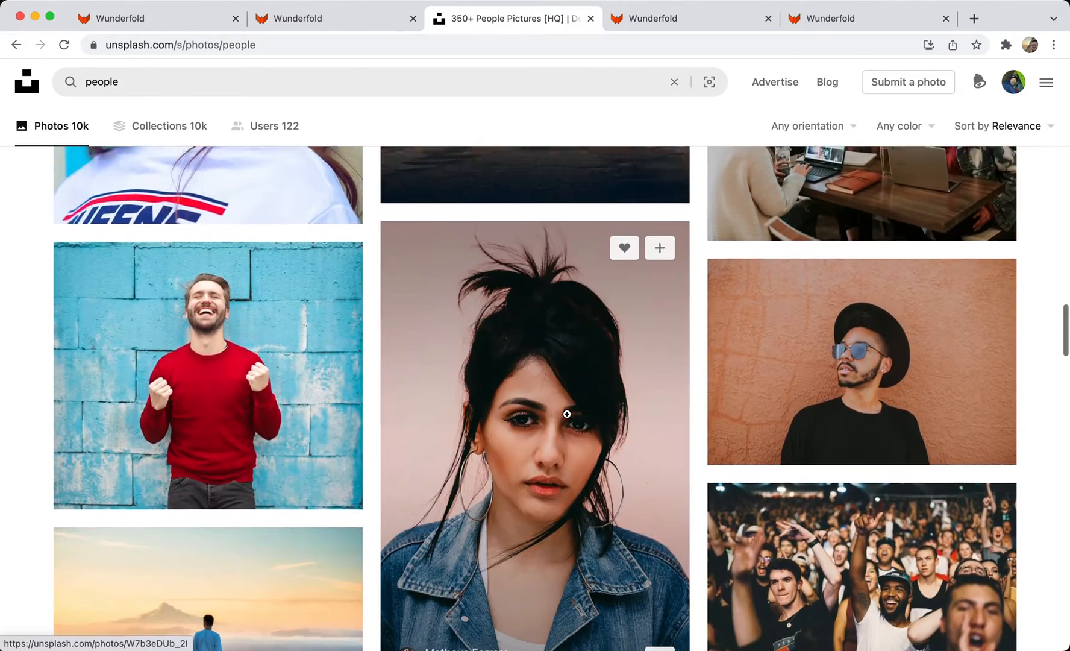
scroll("down", 3)
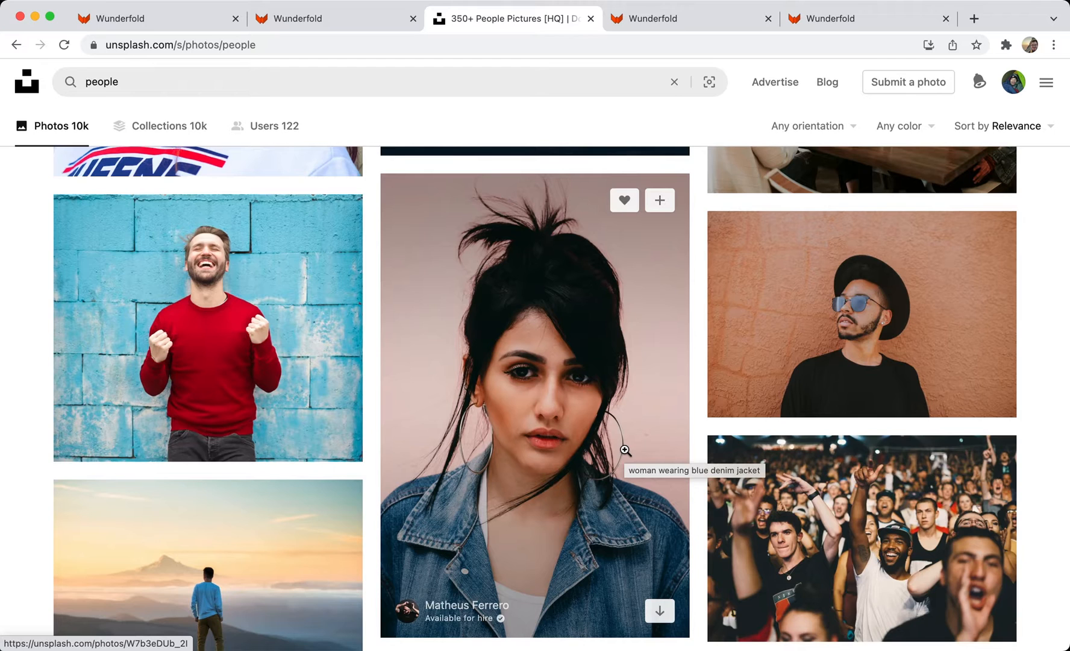
right_click(624, 450)
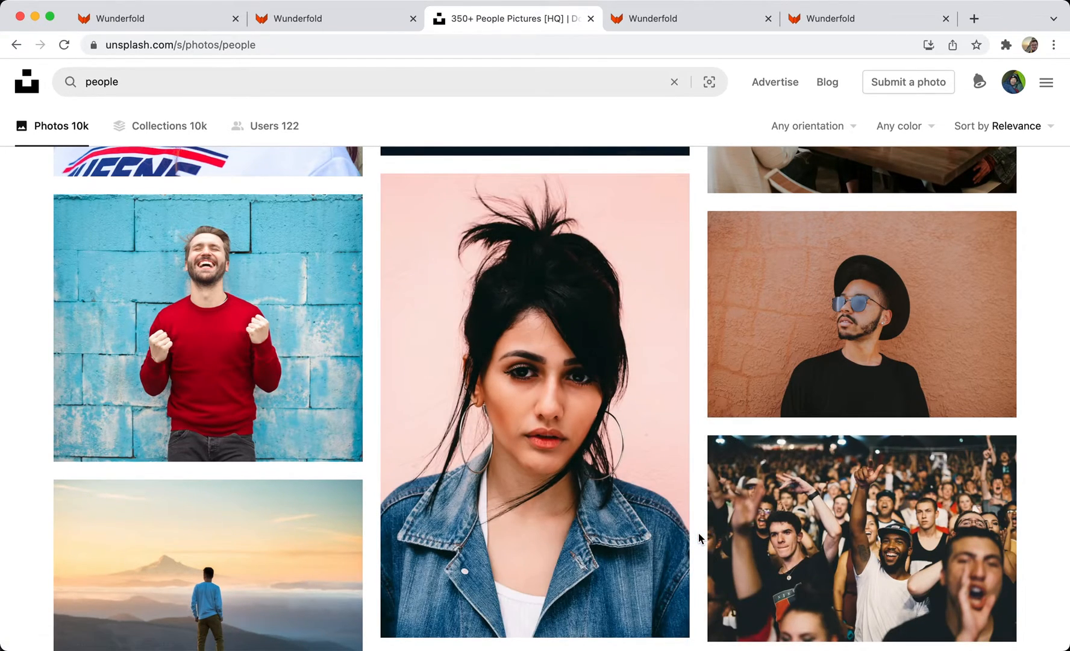
- Generate the portrait's fold pattern and try thresholds 63–68, settling at 62%
left_click(334, 19)
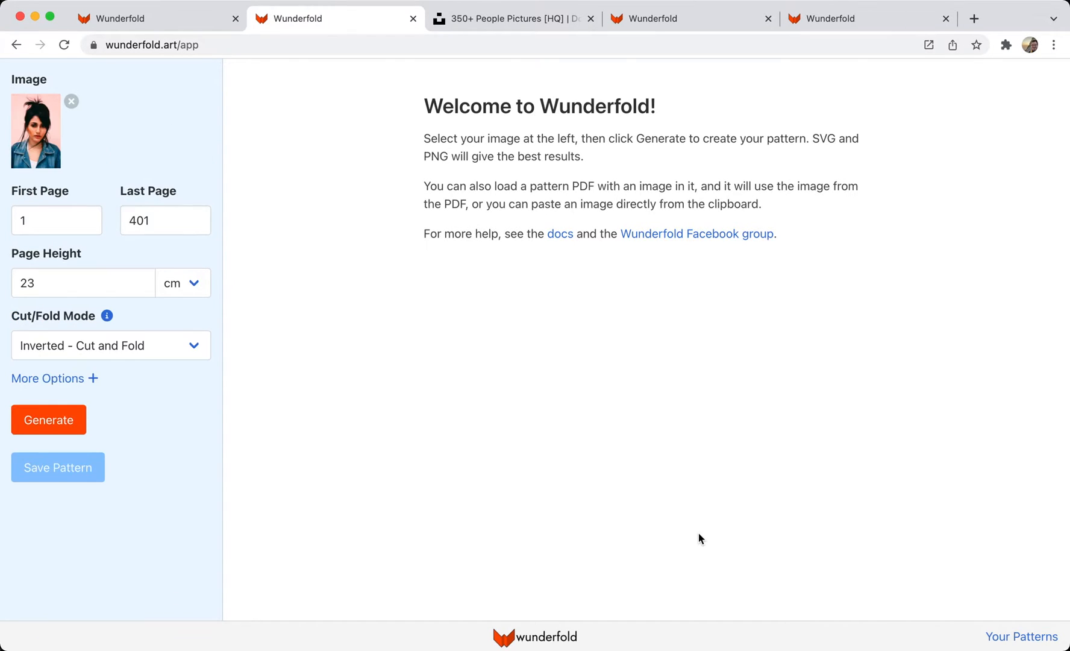
left_click(48, 419)
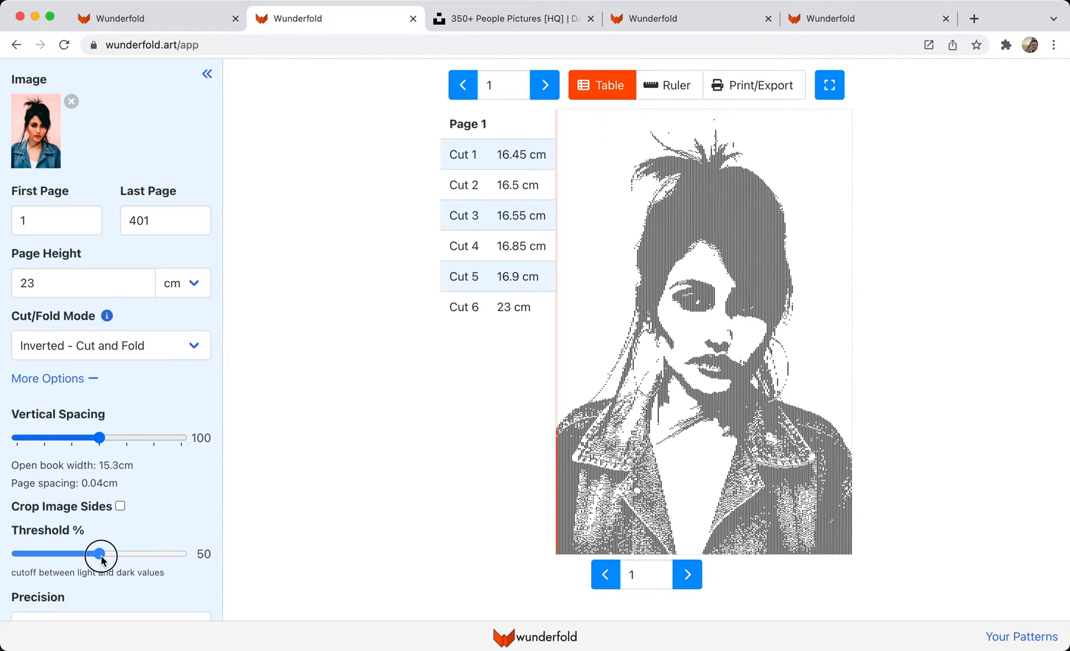
left_click_drag(102, 553, 81, 554)
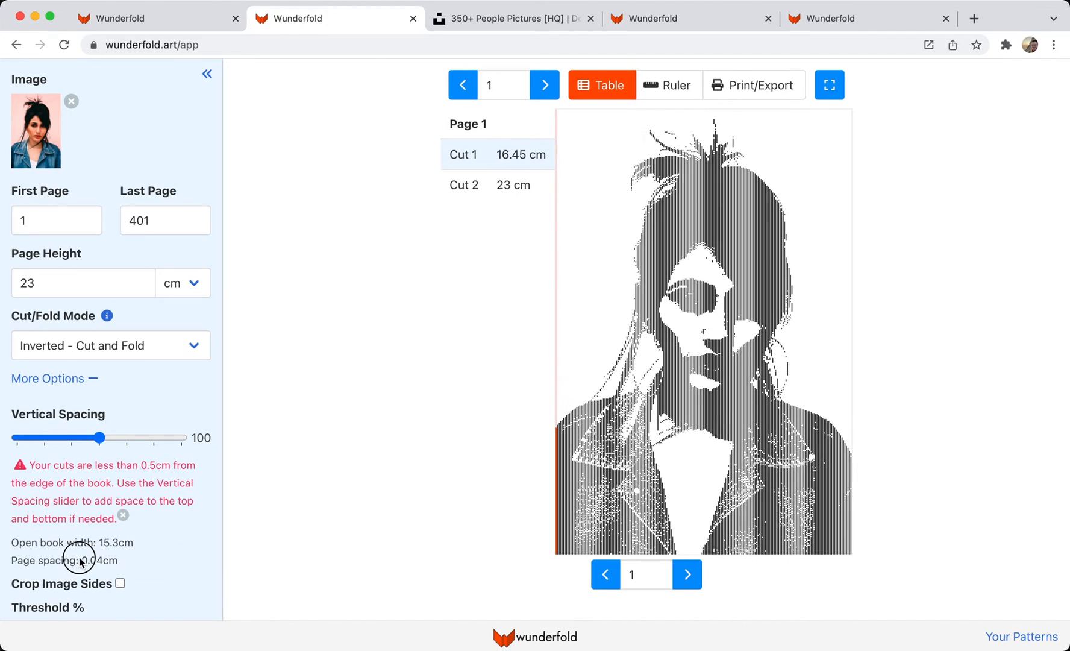
left_click_drag(83, 553, 129, 553)
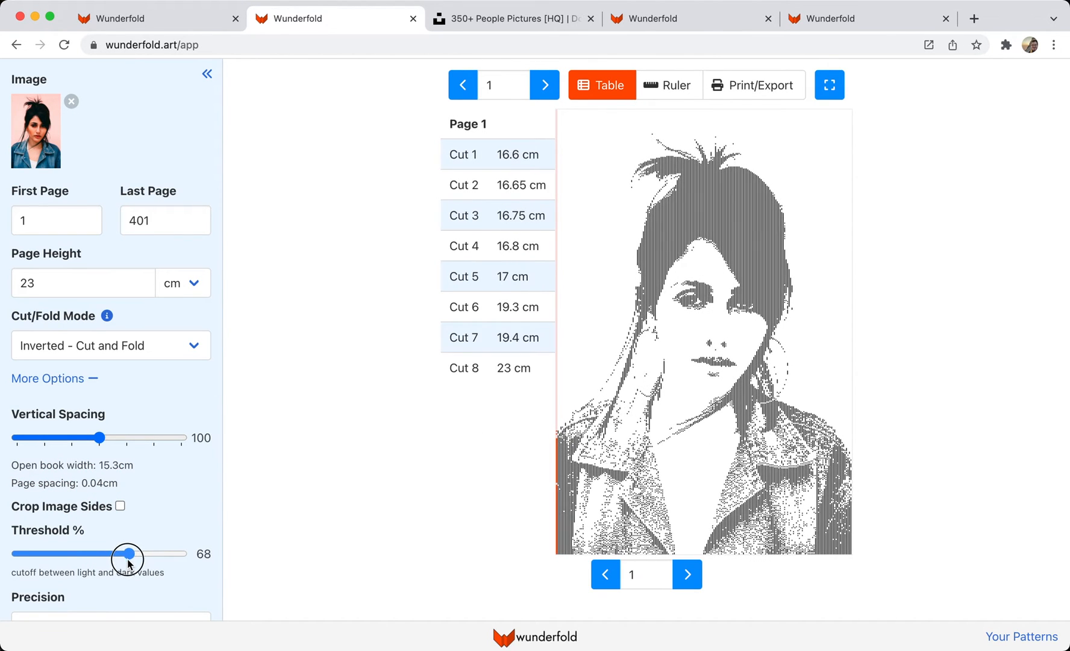
left_click_drag(129, 553, 119, 553)
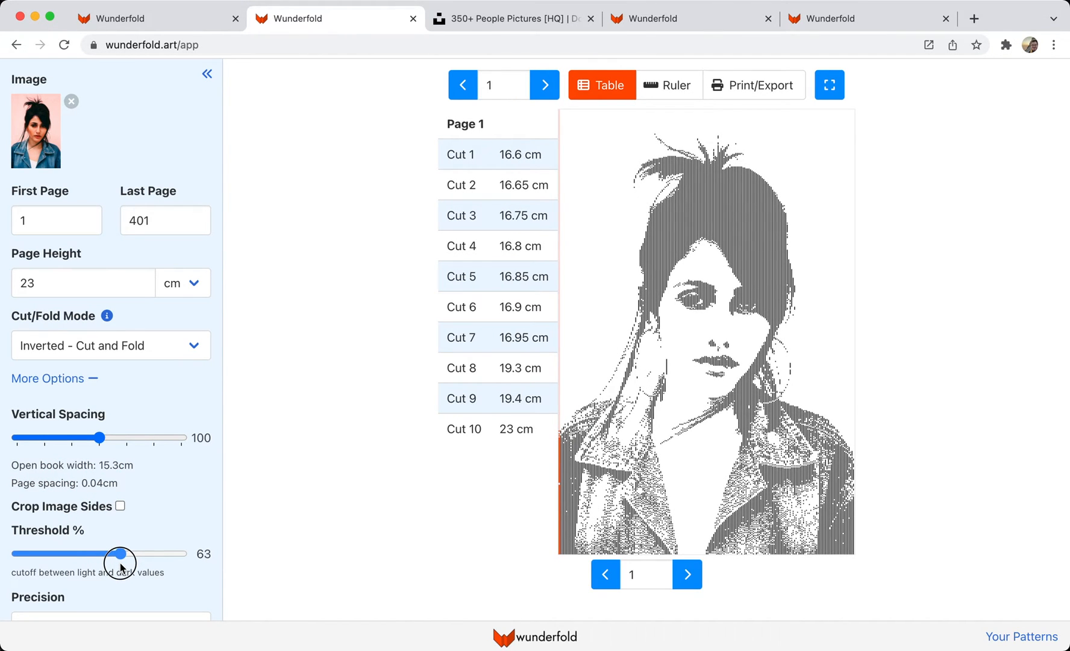
left_click_drag(117, 553, 121, 554)
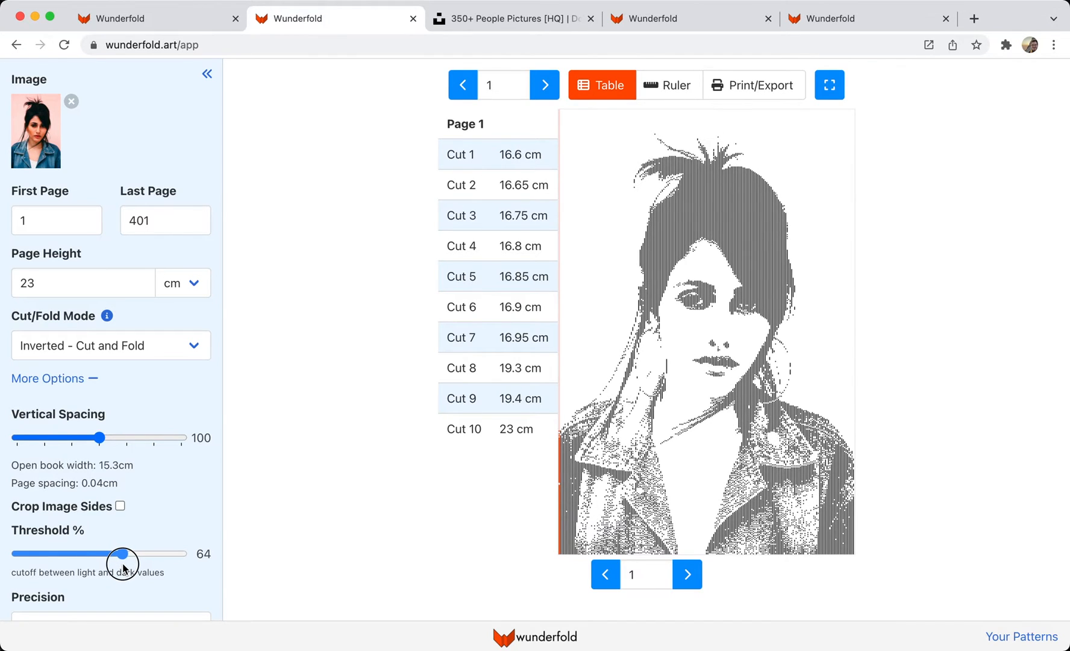
left_click_drag(122, 553, 114, 553)
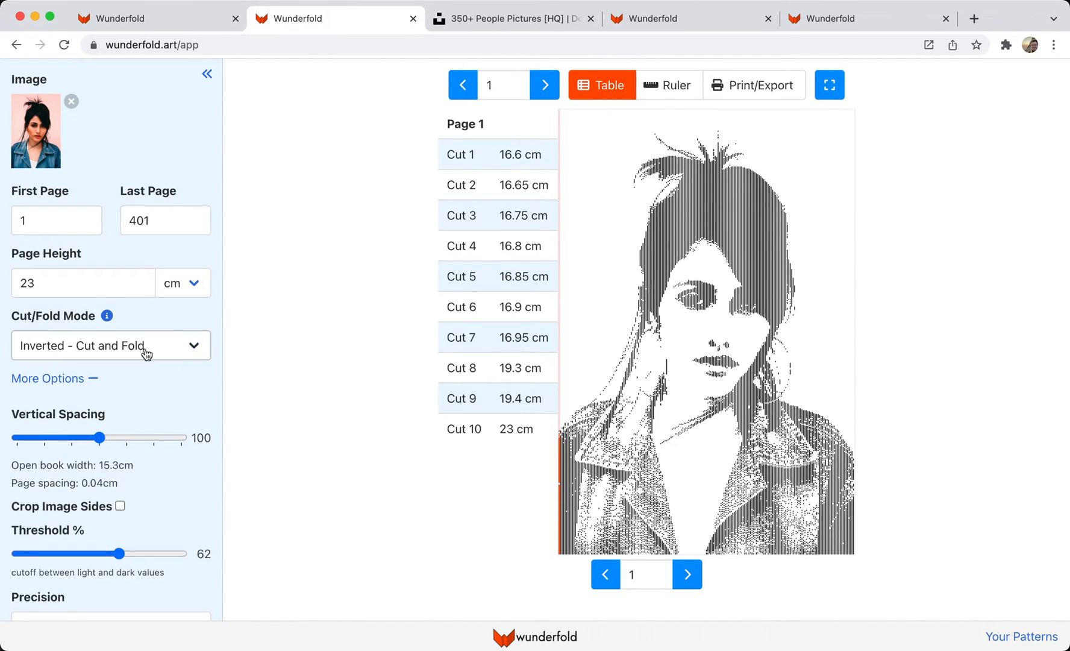
- Switch the portrait to Two-tone Shadow/Inverted Fold and lower Threshold 2 from 100 to 50%
left_click(110, 346)
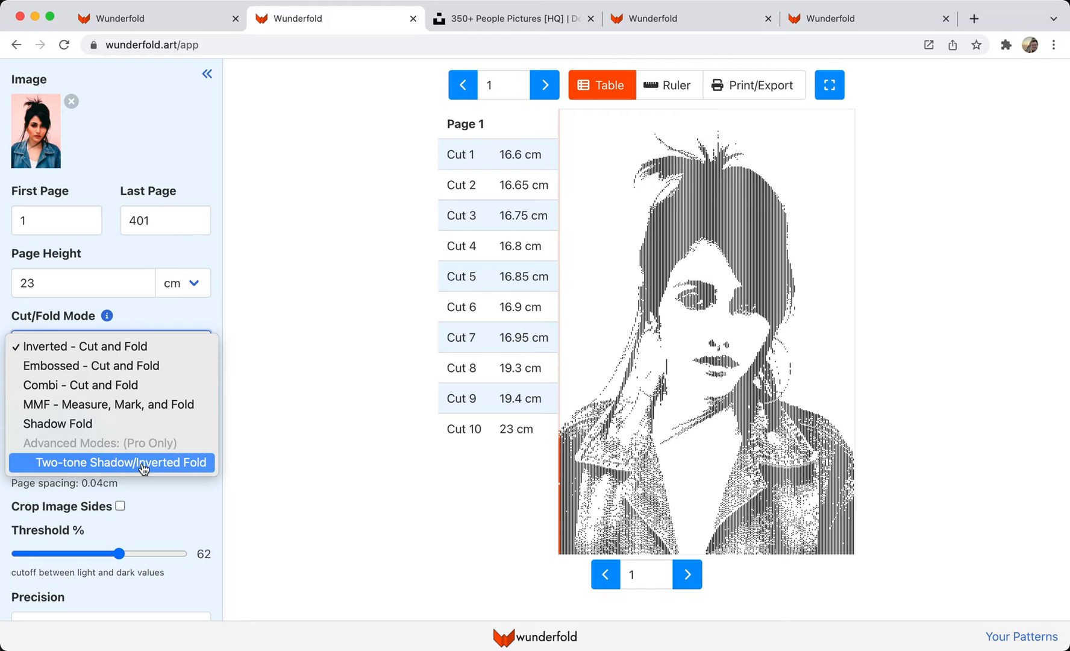
left_click(122, 463)
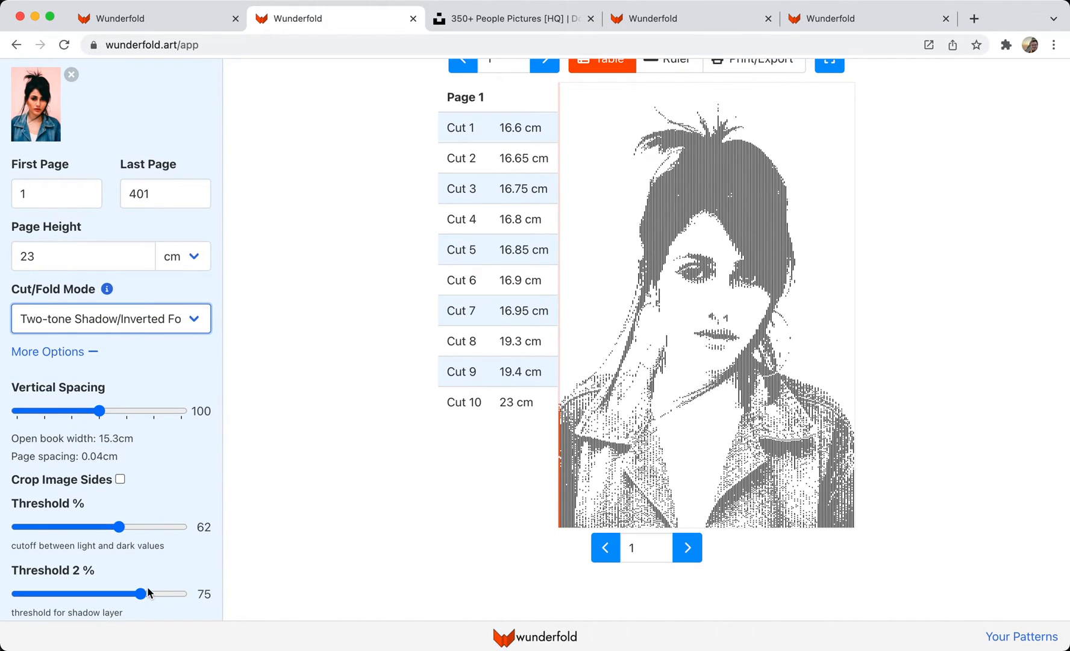
left_click_drag(142, 593, 183, 593)
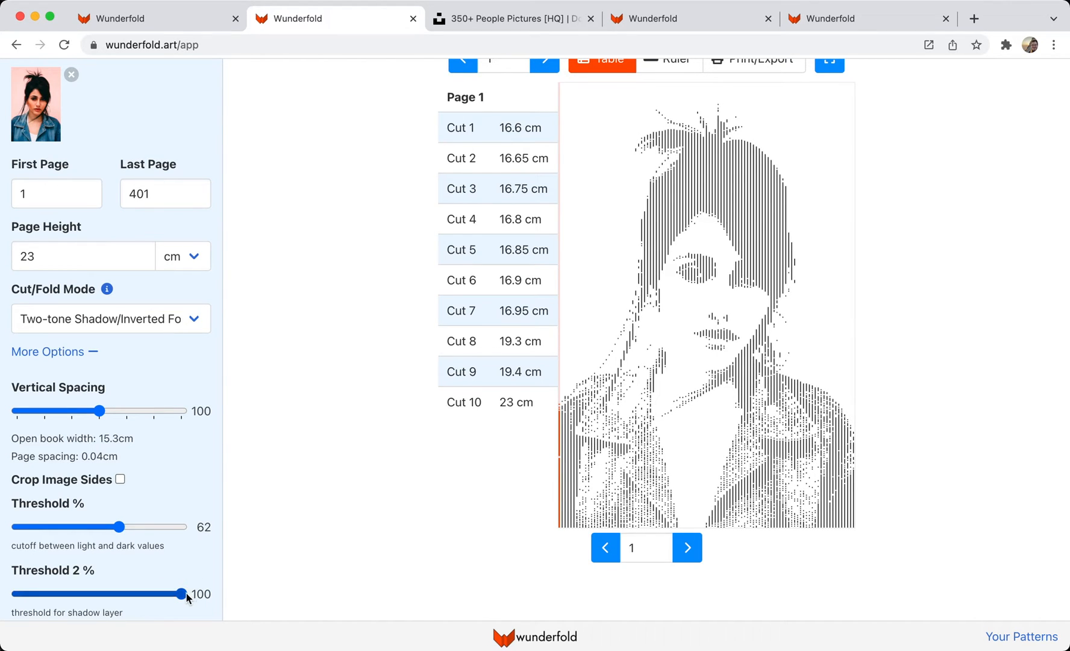
left_click_drag(182, 593, 169, 594)
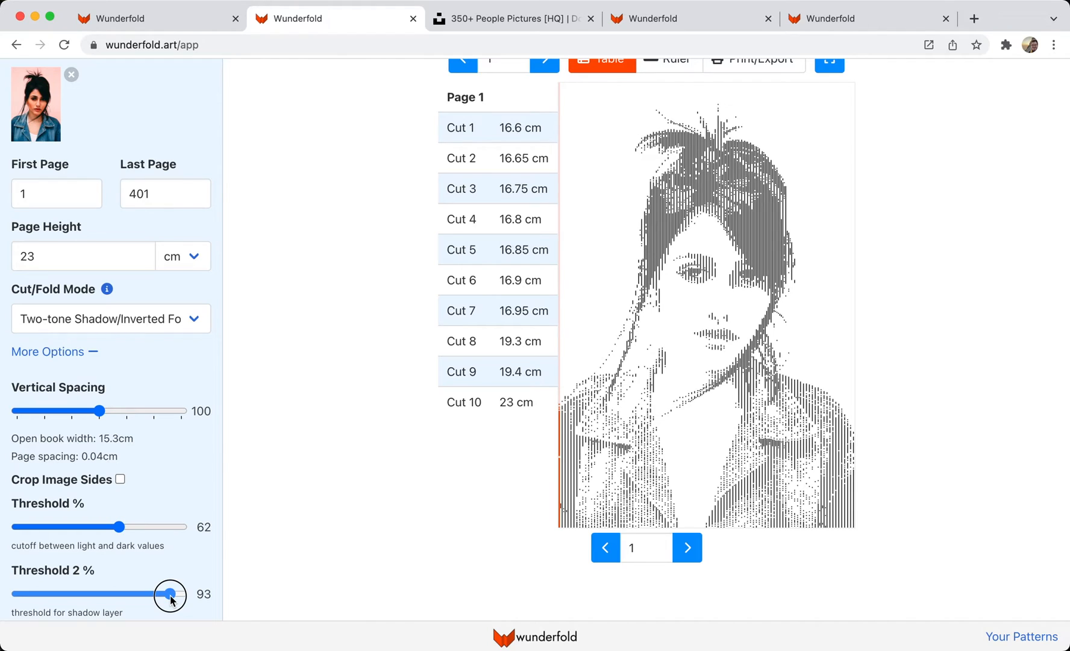
left_click_drag(170, 594, 164, 594)
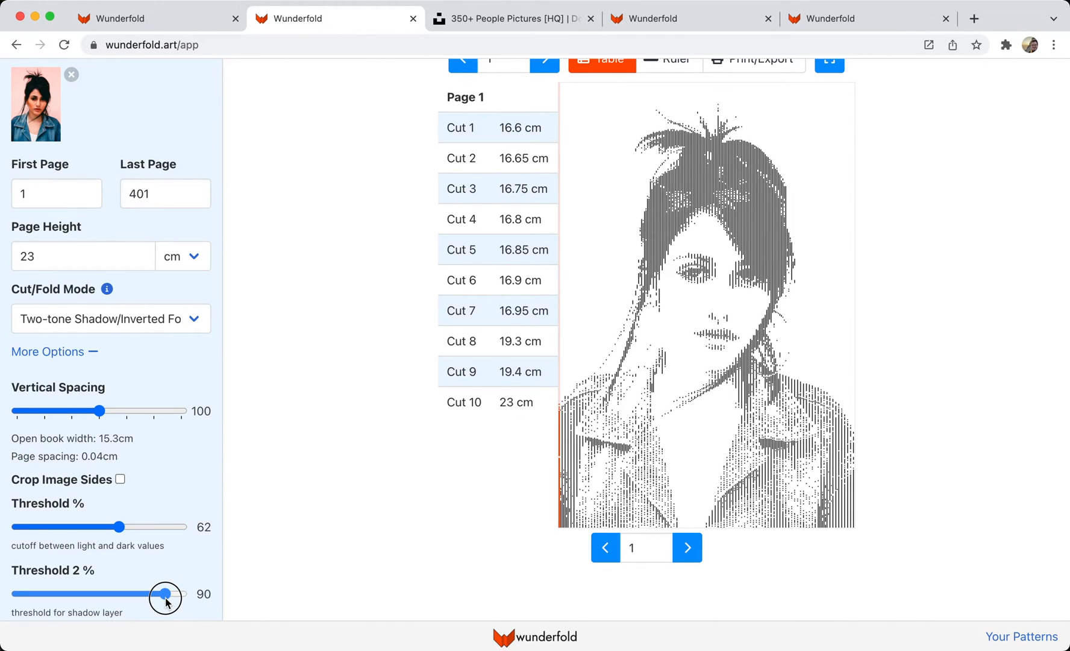
left_click_drag(167, 594, 161, 593)
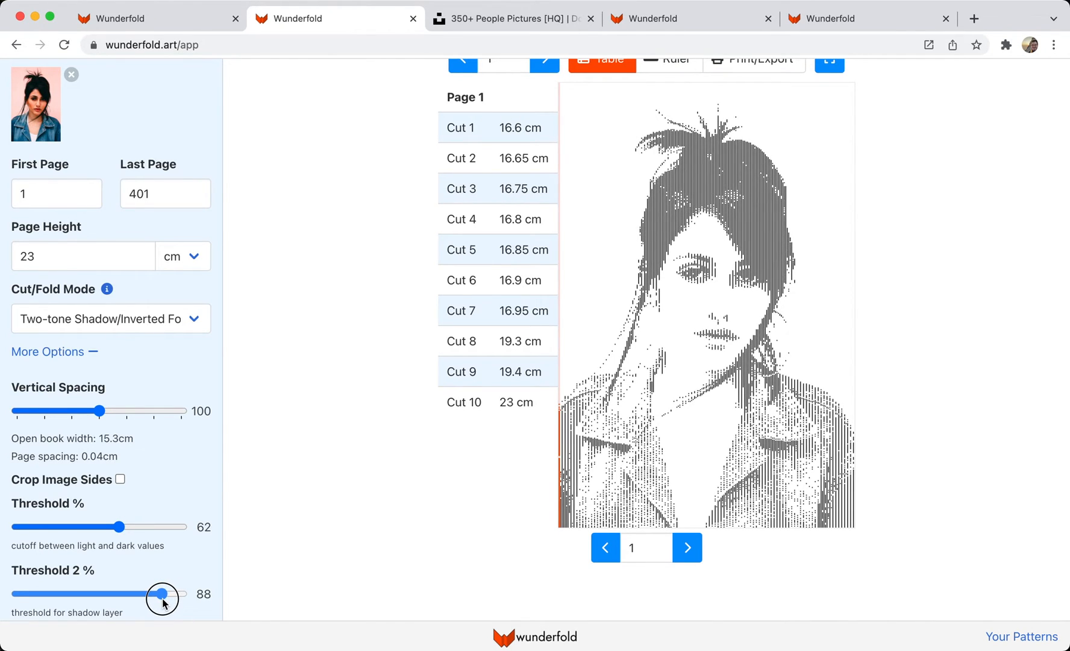
left_click_drag(163, 594, 142, 594)
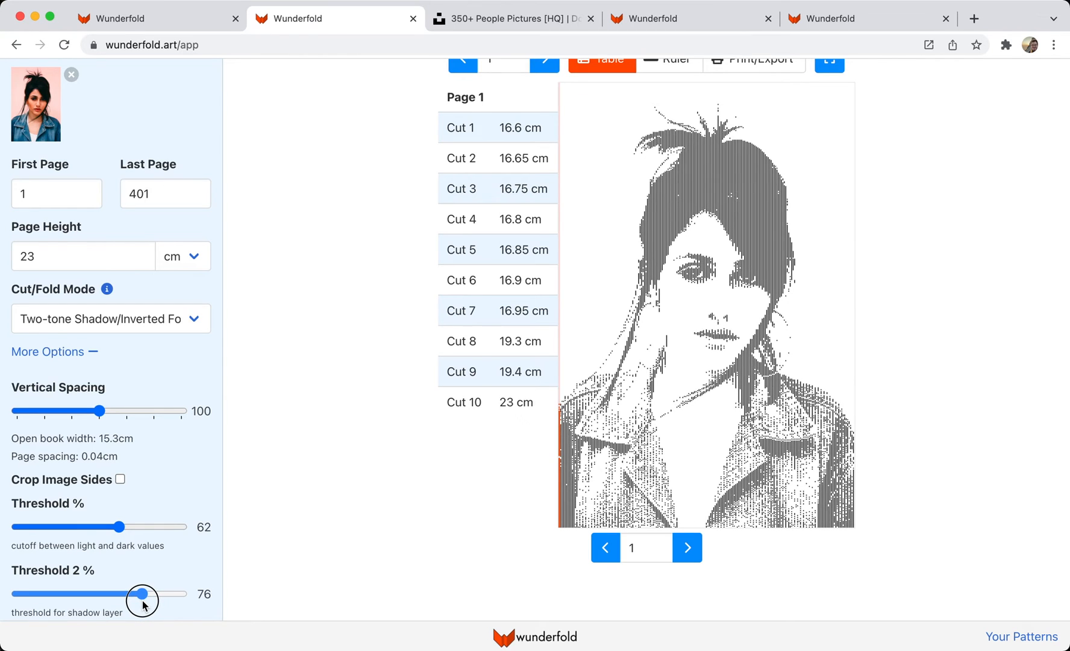
left_click_drag(141, 593, 102, 594)
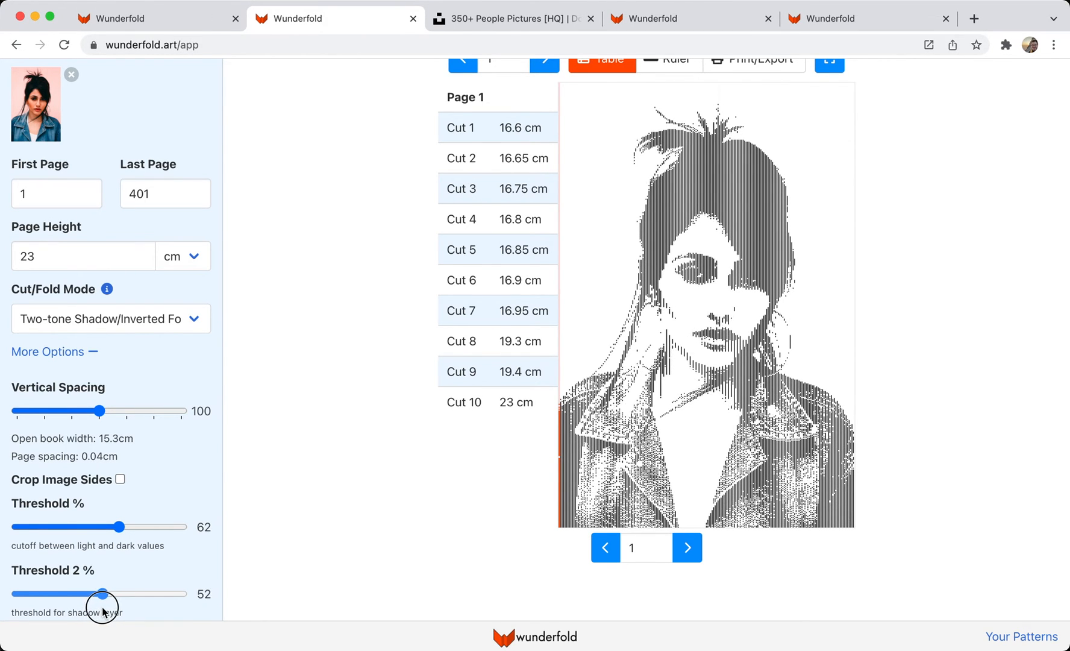
left_click_drag(104, 593, 101, 593)
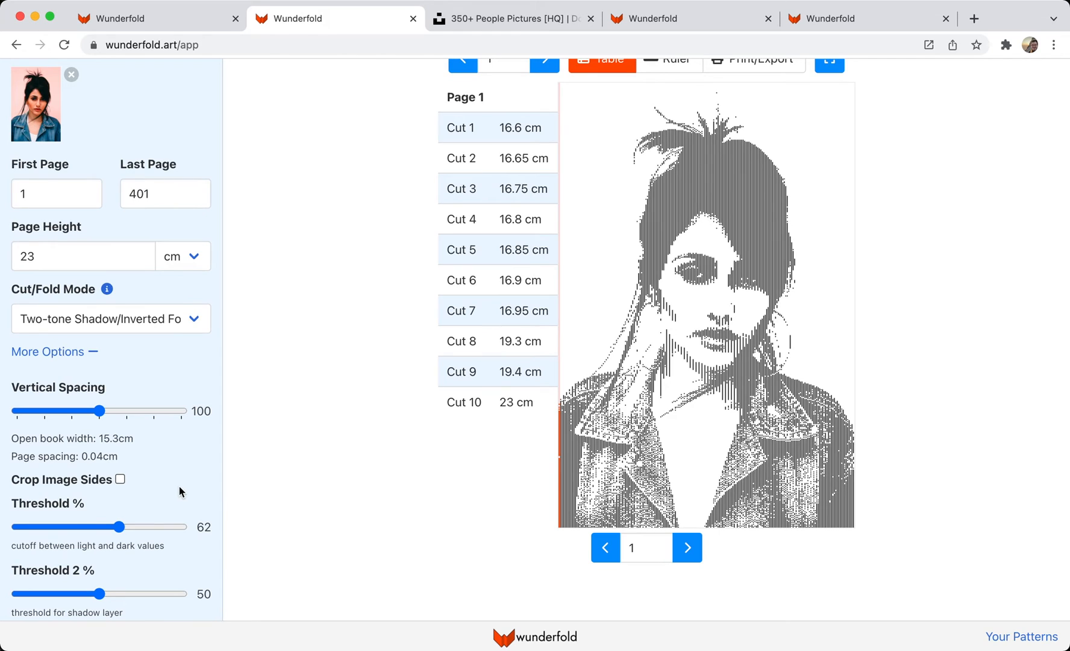
scroll("down", 3)
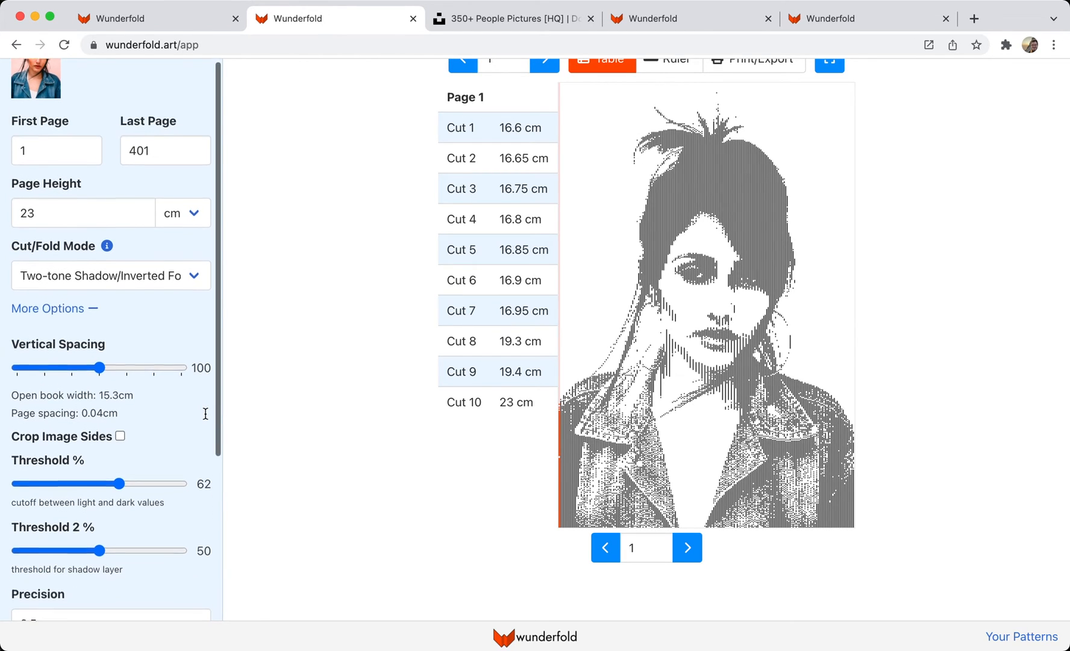
scroll("down", 3)
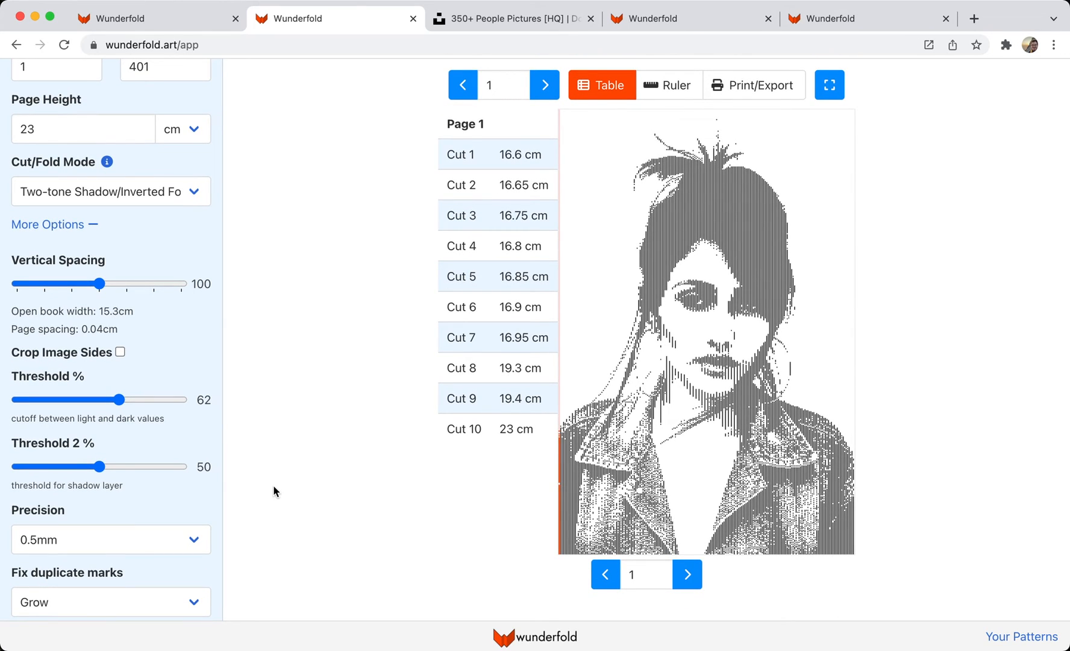
mouse_move(727, 464)
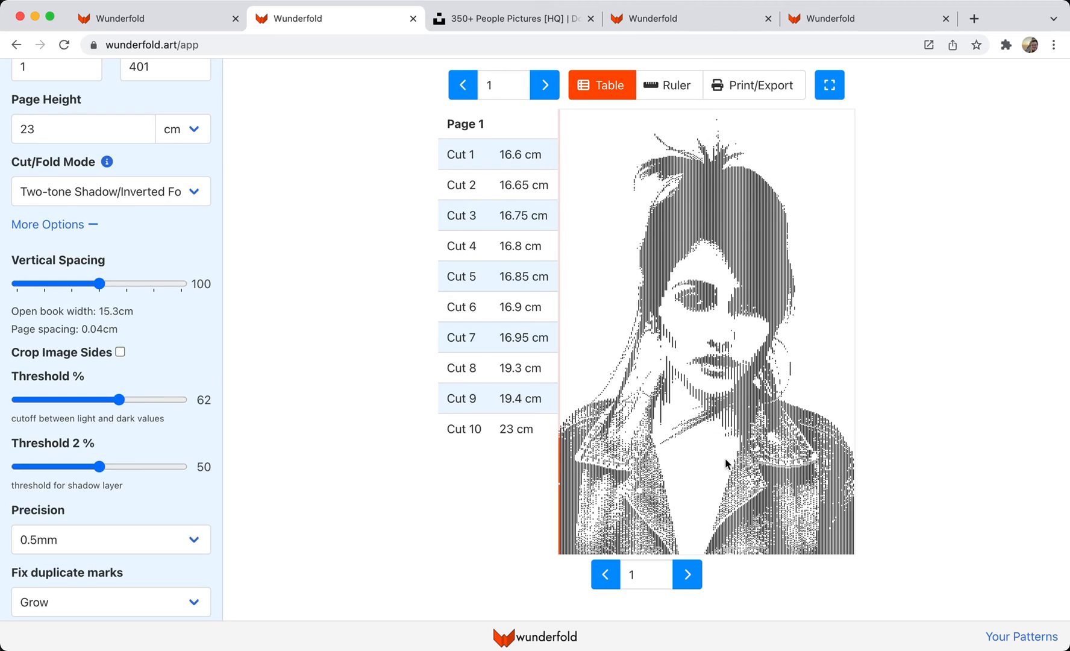
mouse_move(366, 496)
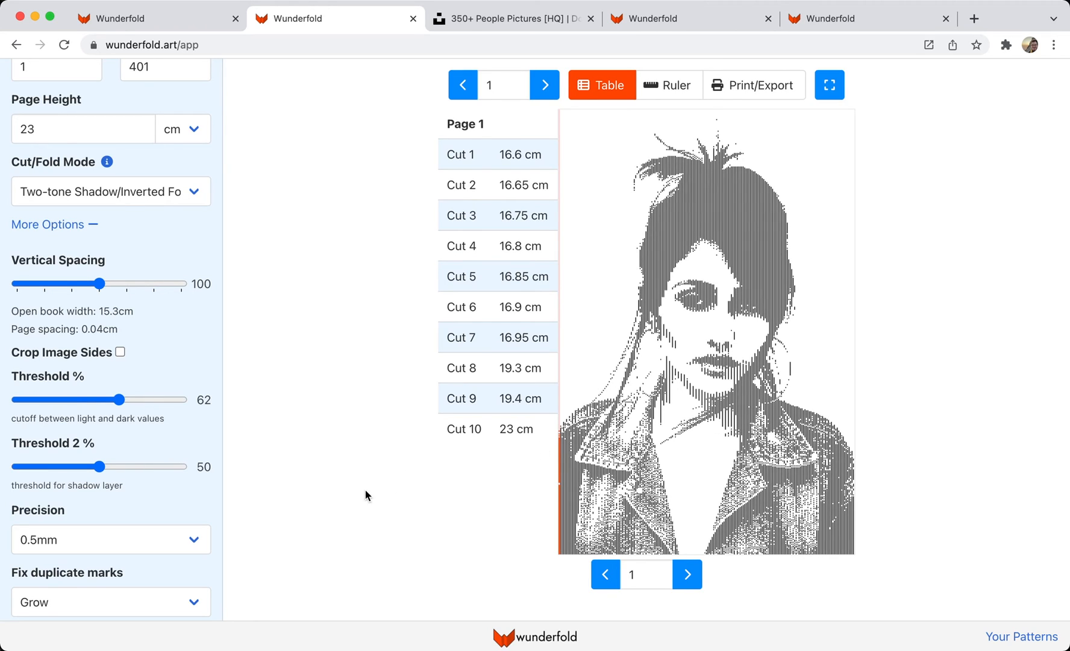
mouse_move(315, 431)
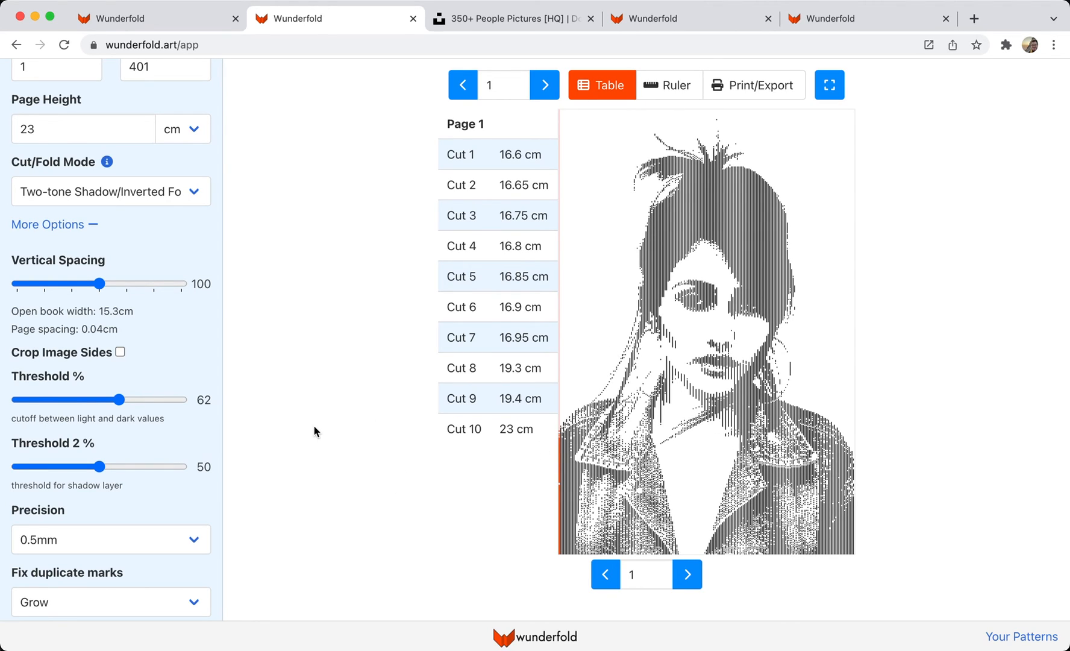